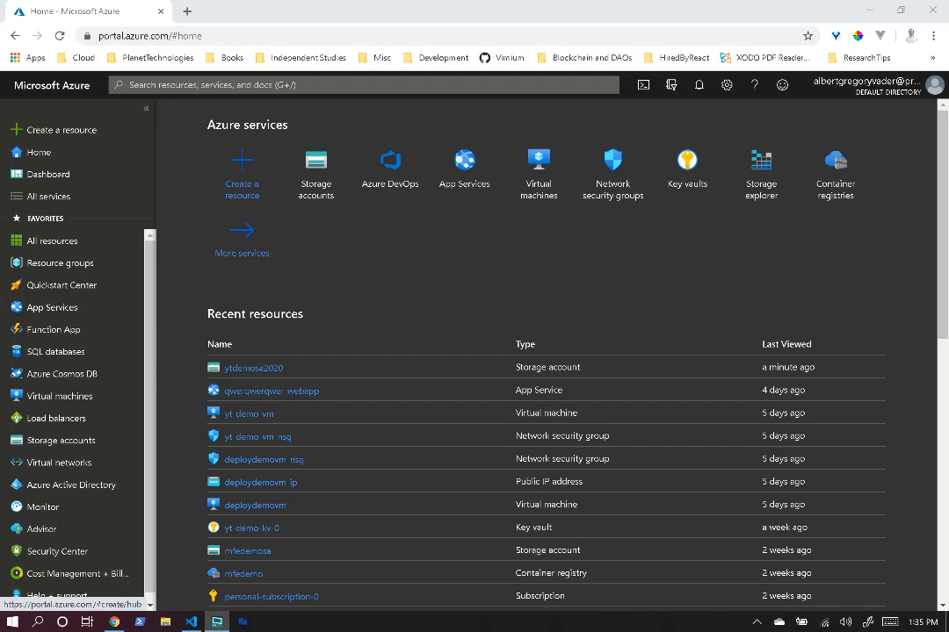
- Switch from the Azure portal to the static_site project in Visual Studio Code
left_click(190, 622)
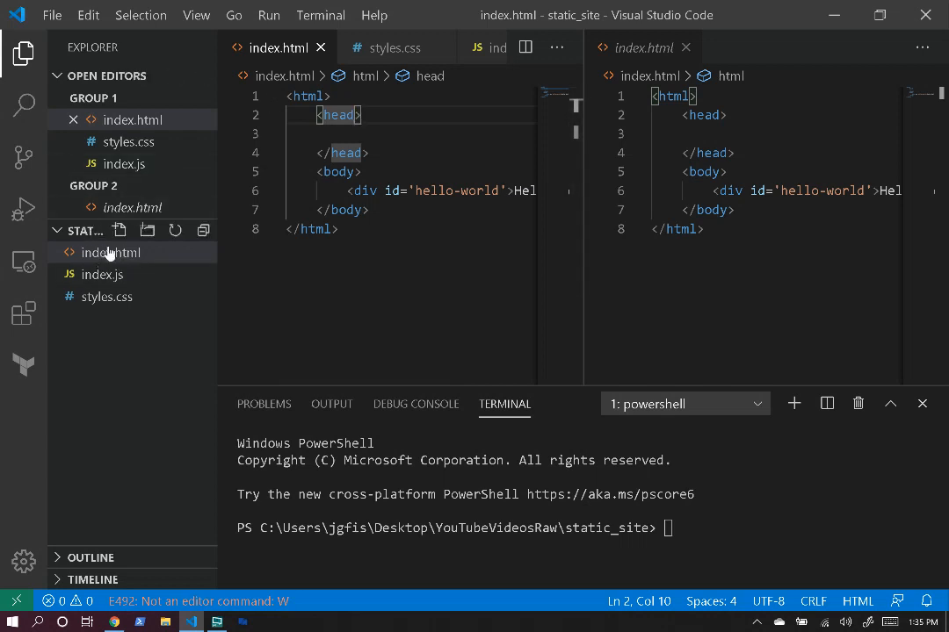
- Review index.js logging Hello World and styles.css colouring #hello-world blue
left_click(102, 274)
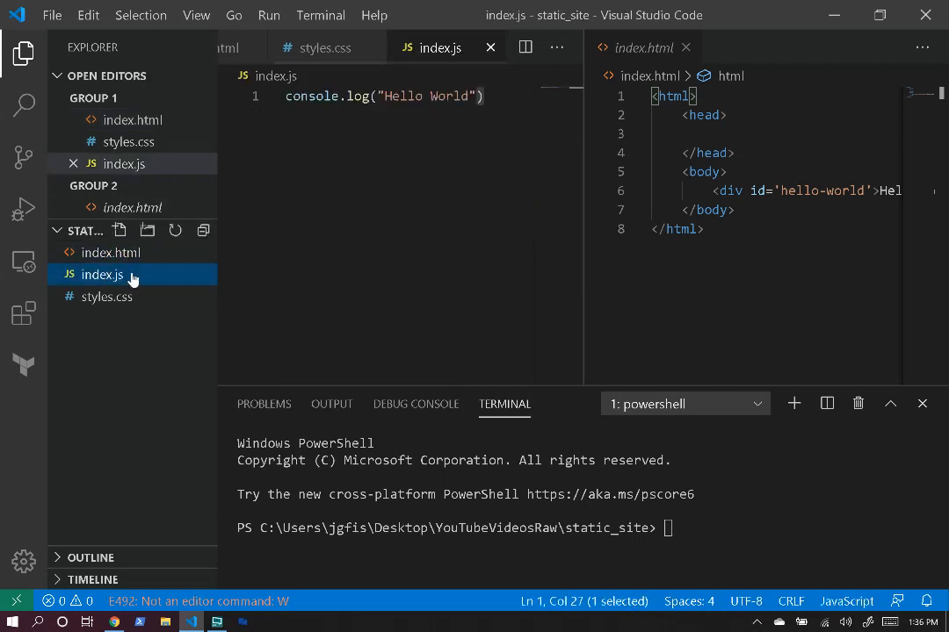
left_click(106, 295)
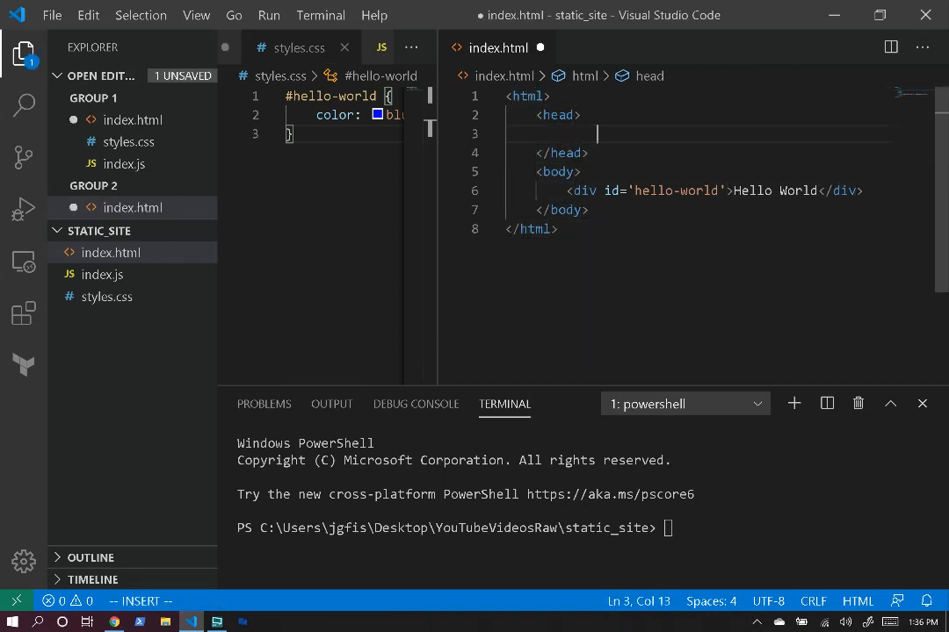
- Add a script tag for ./index.js and a stylesheet link for ./styles.css to the head, then save
type("<")
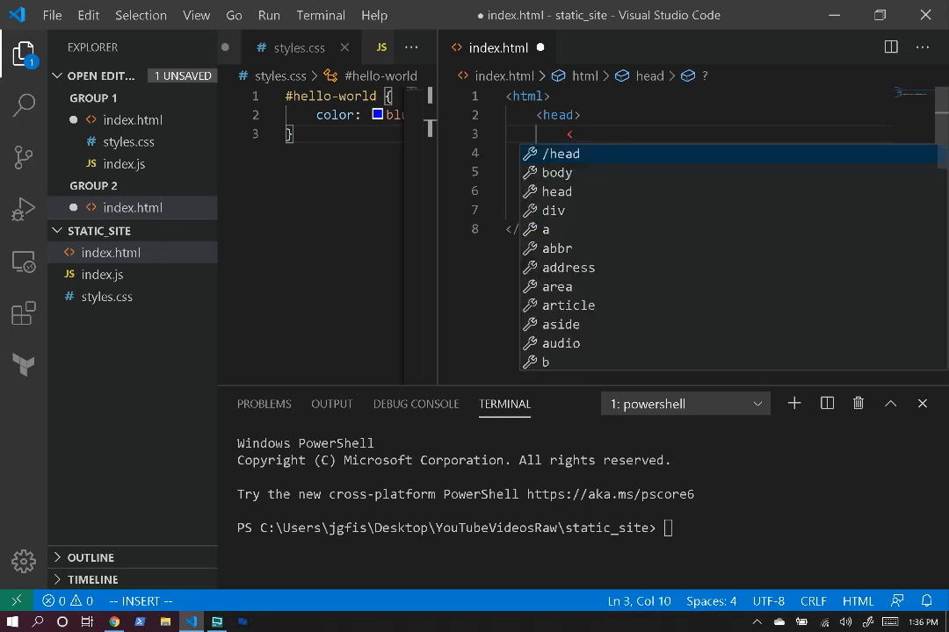
type("script sc")
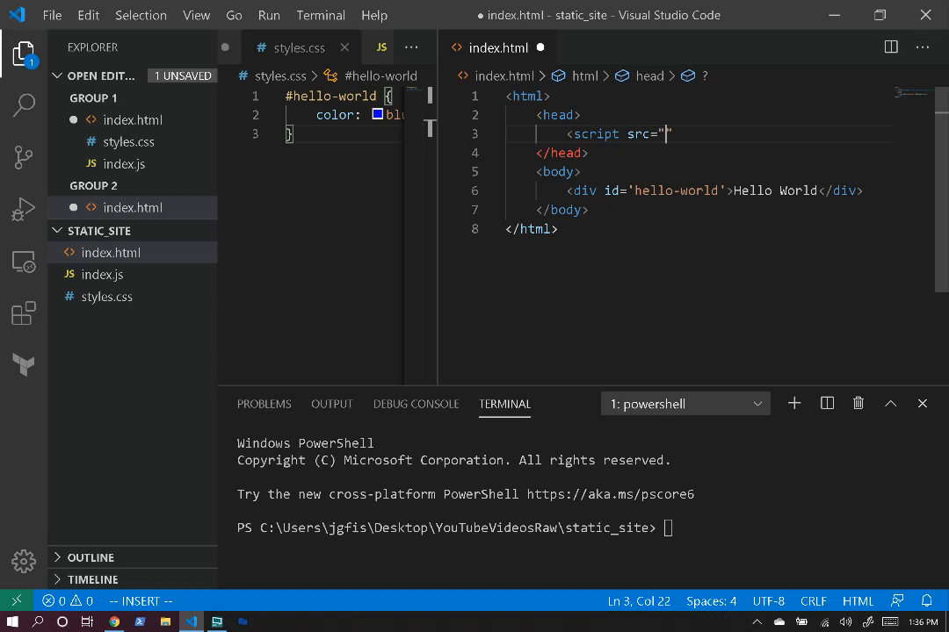
type("./index.js")
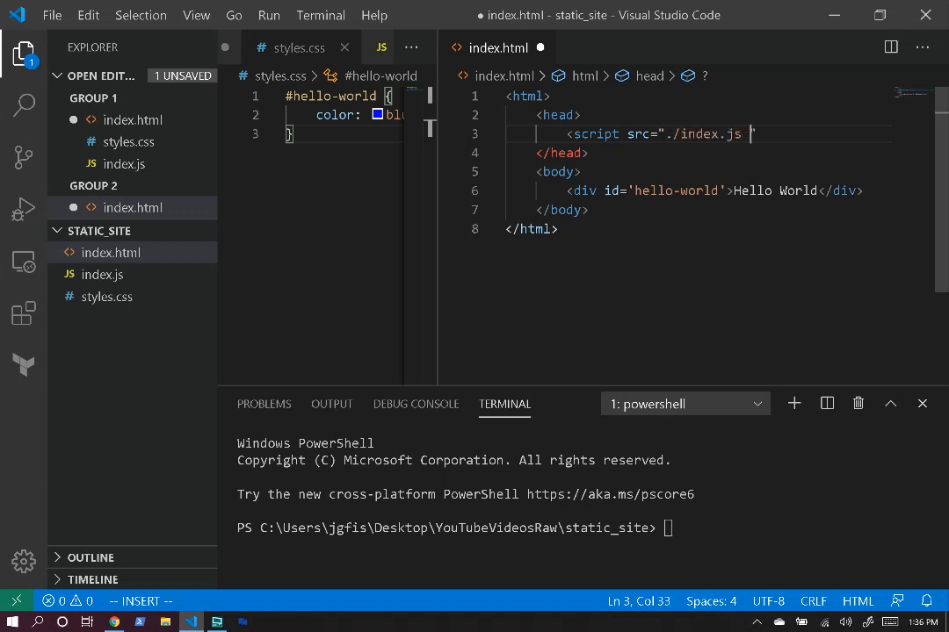
type("></script>")
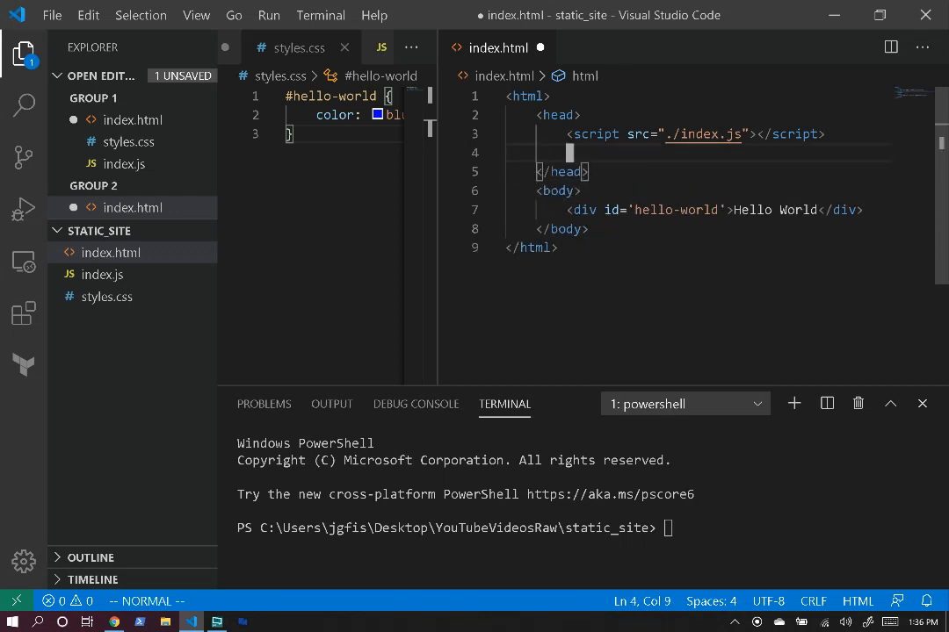
type("link rel=\"")
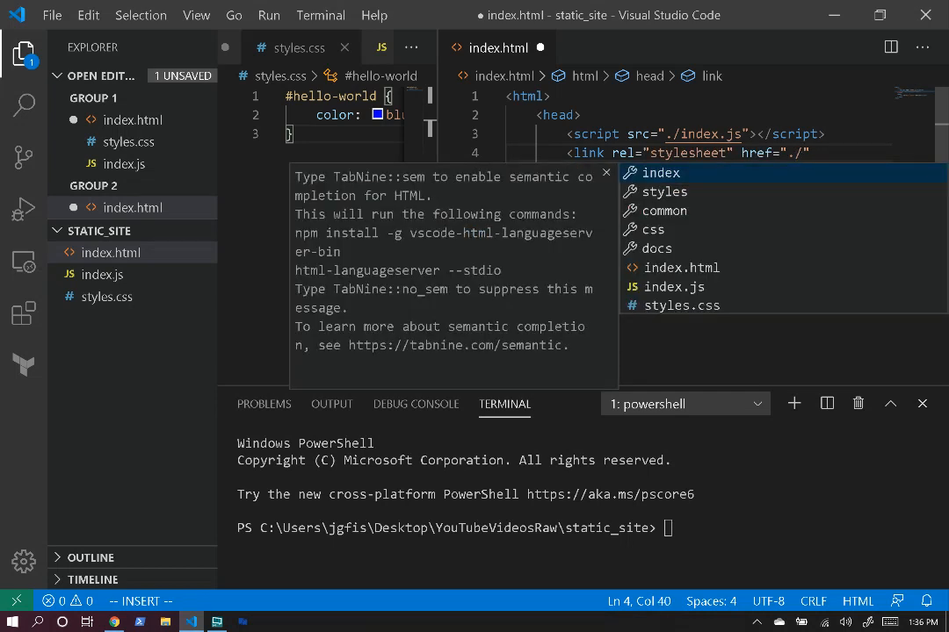
type("styles.css")
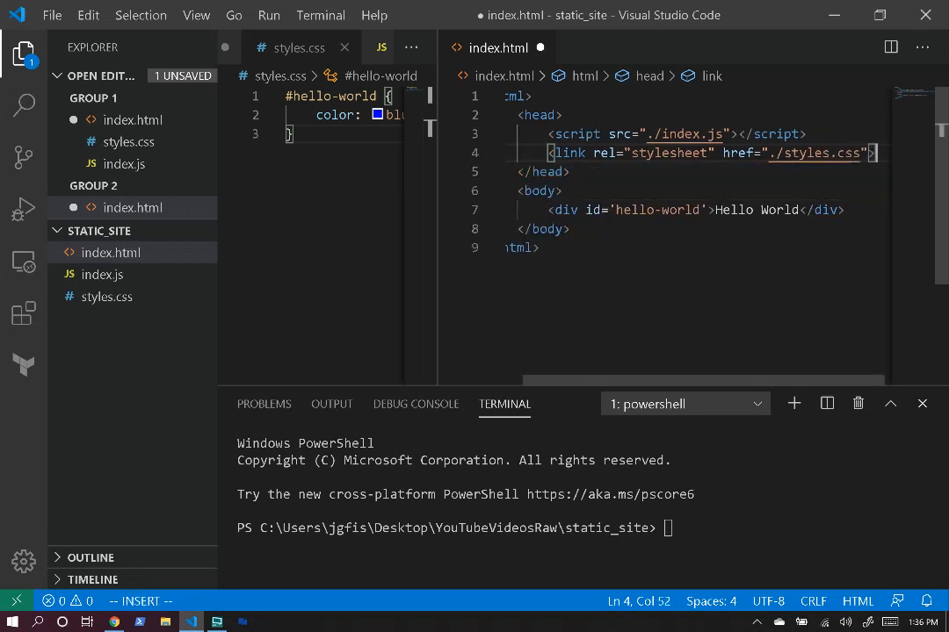
key("Escape")
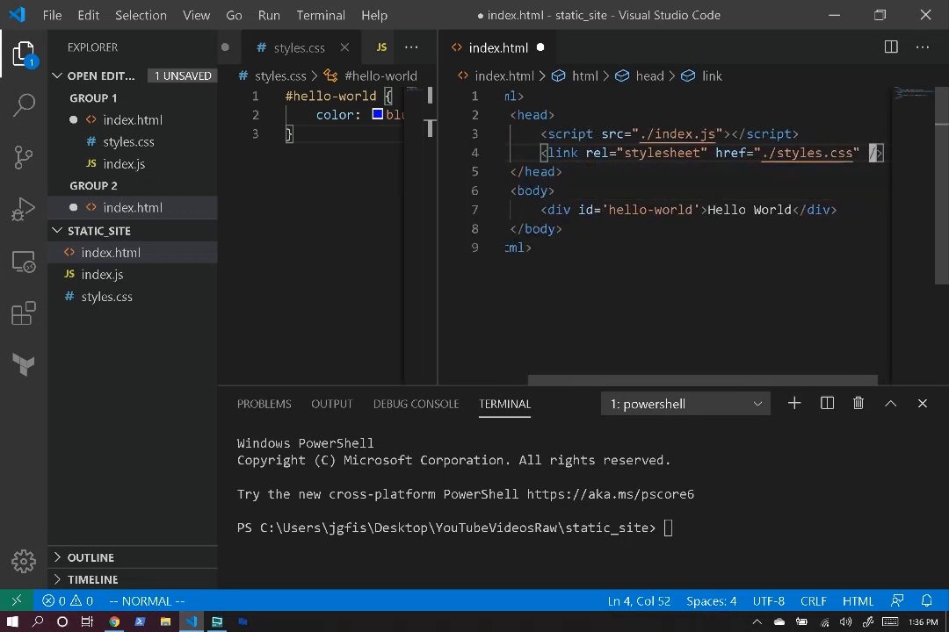
key("ctrl+s")
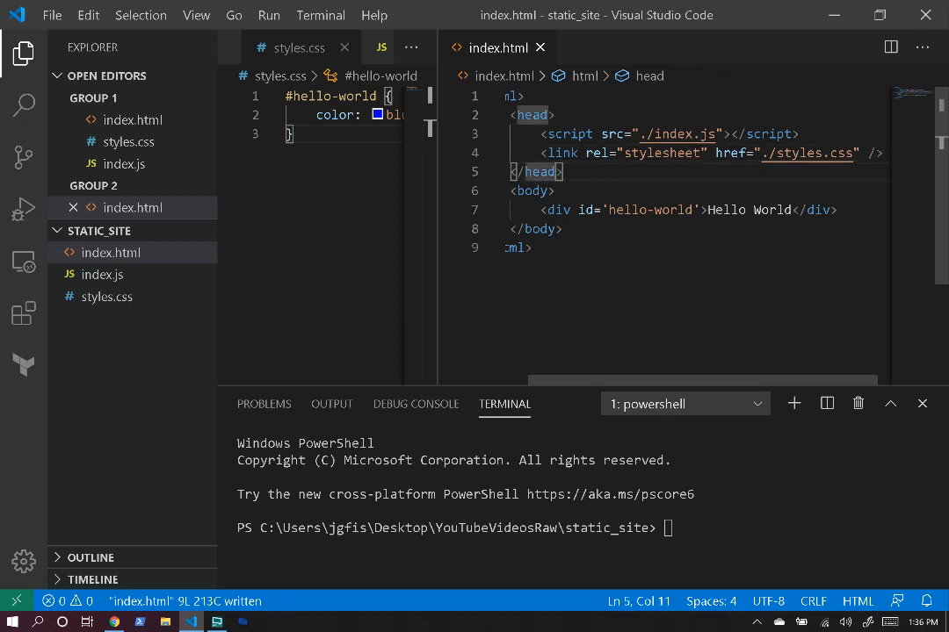
- Clear the terminal and start a local server with python -m http.server
left_click(643, 153)
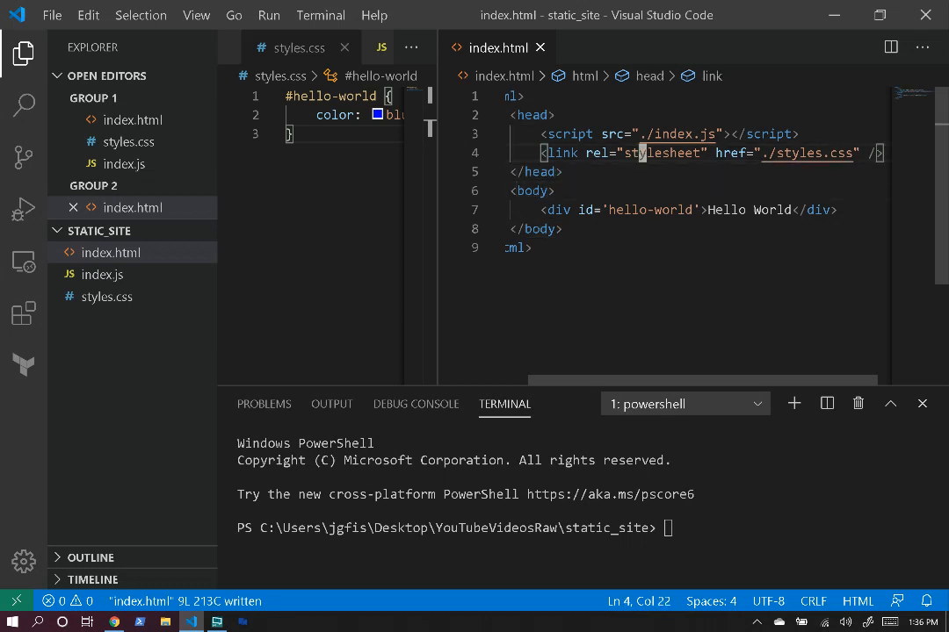
type("l")
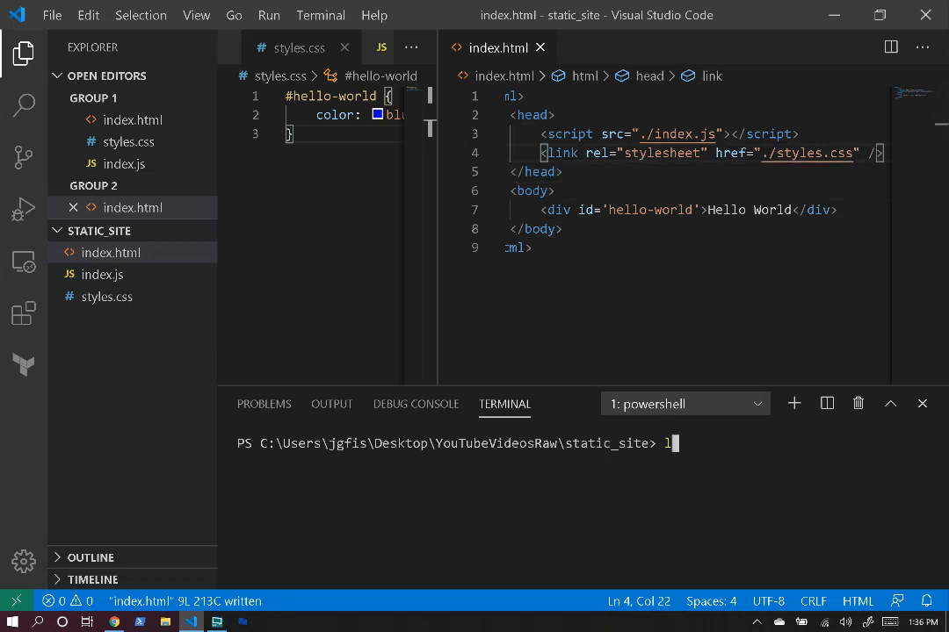
key("Backspace")
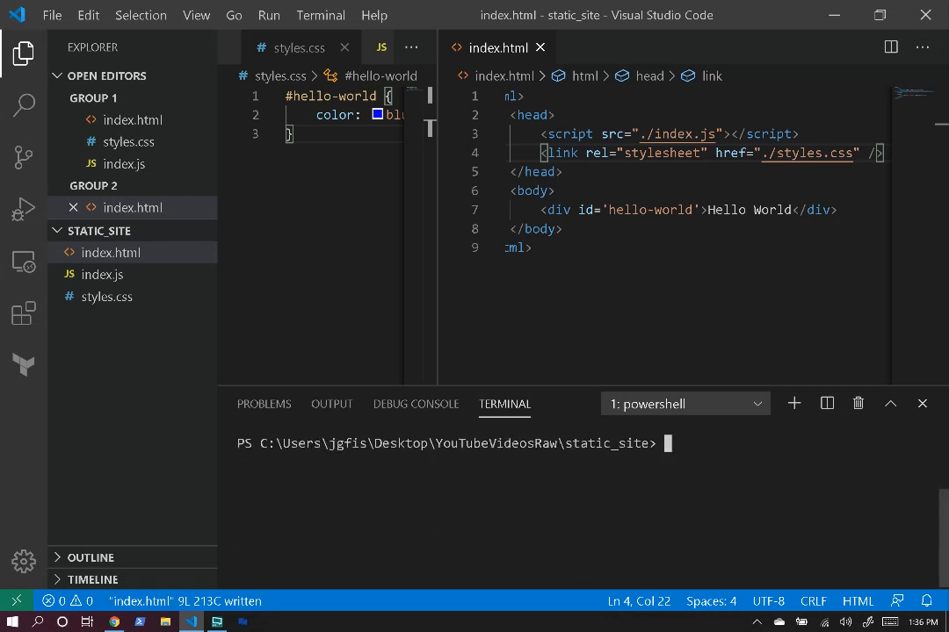
type("python -m h")
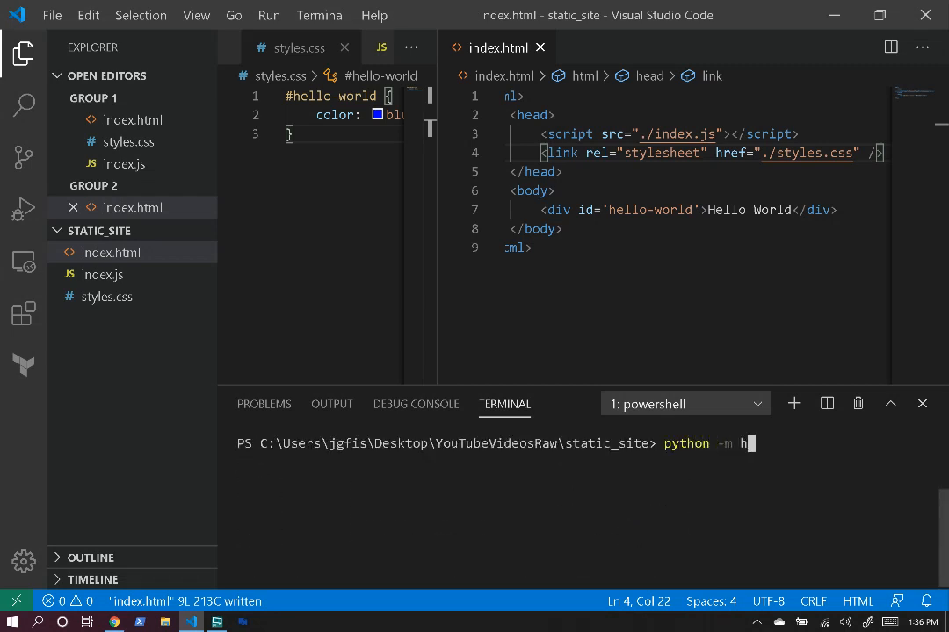
type("ttpp")
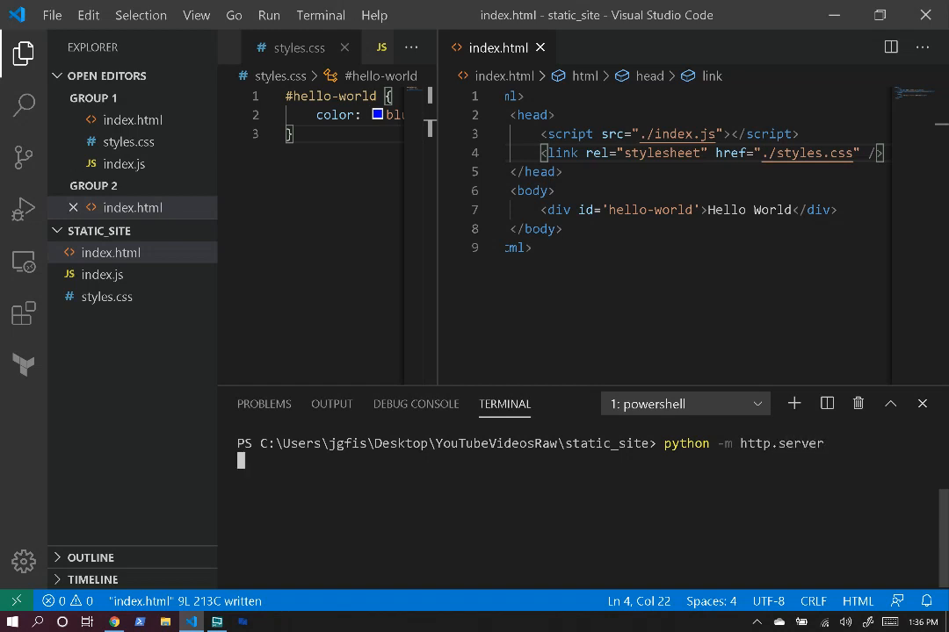
key("Return")
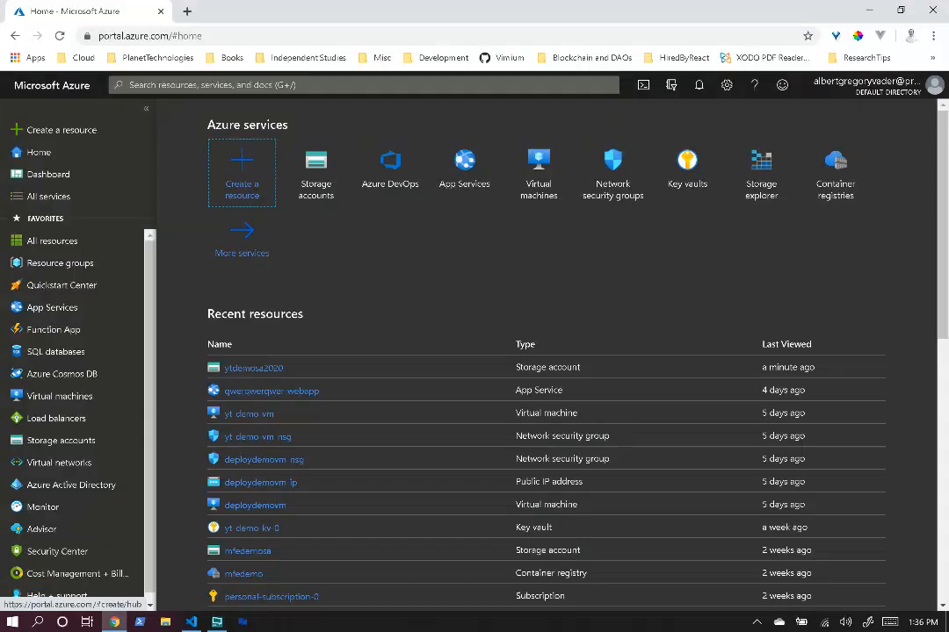
mouse_move(187, 11)
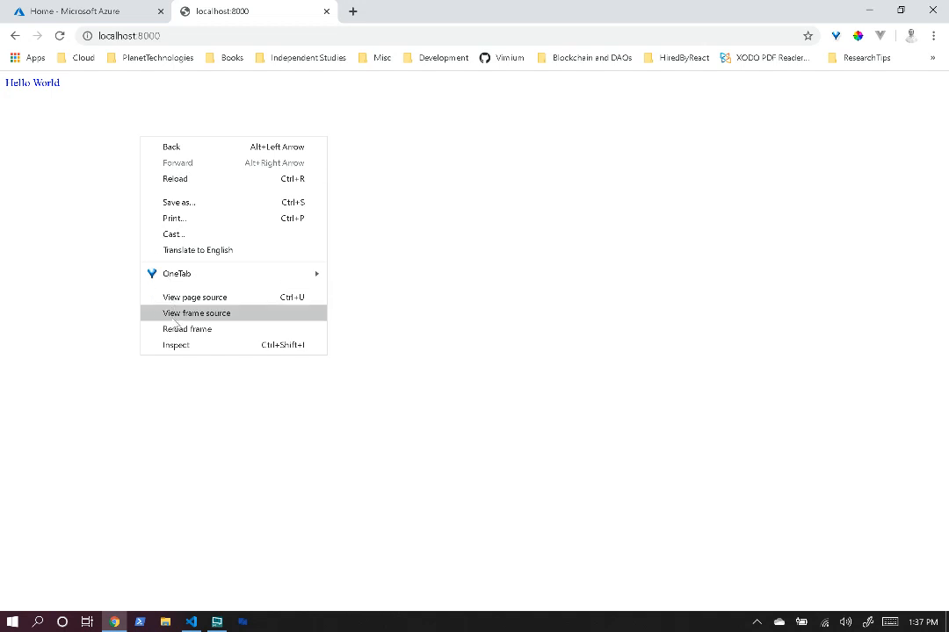
- Inspect localhost:8000 and show its console logging Hello World
left_click(176, 345)
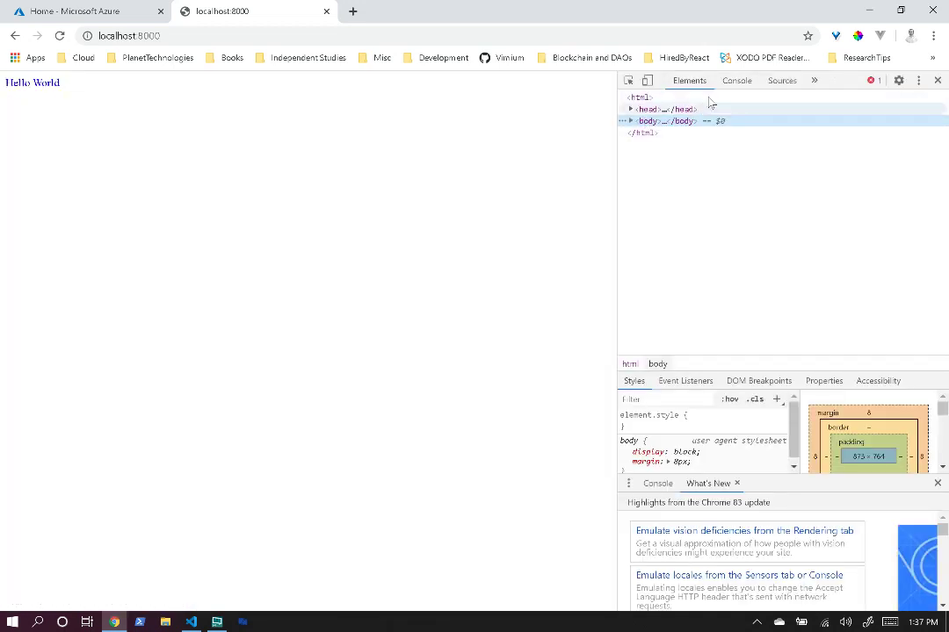
left_click(736, 81)
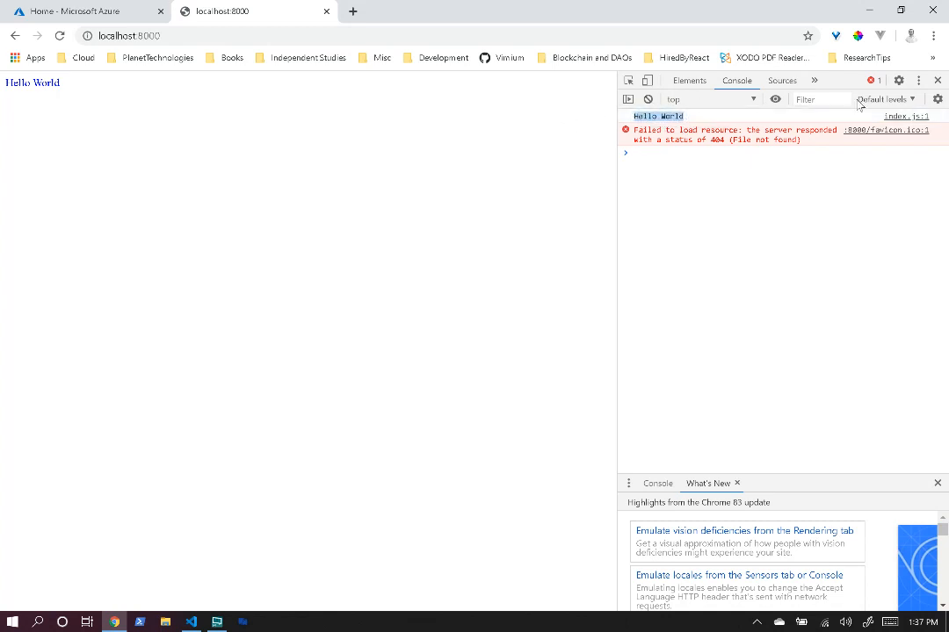
left_click(79, 10)
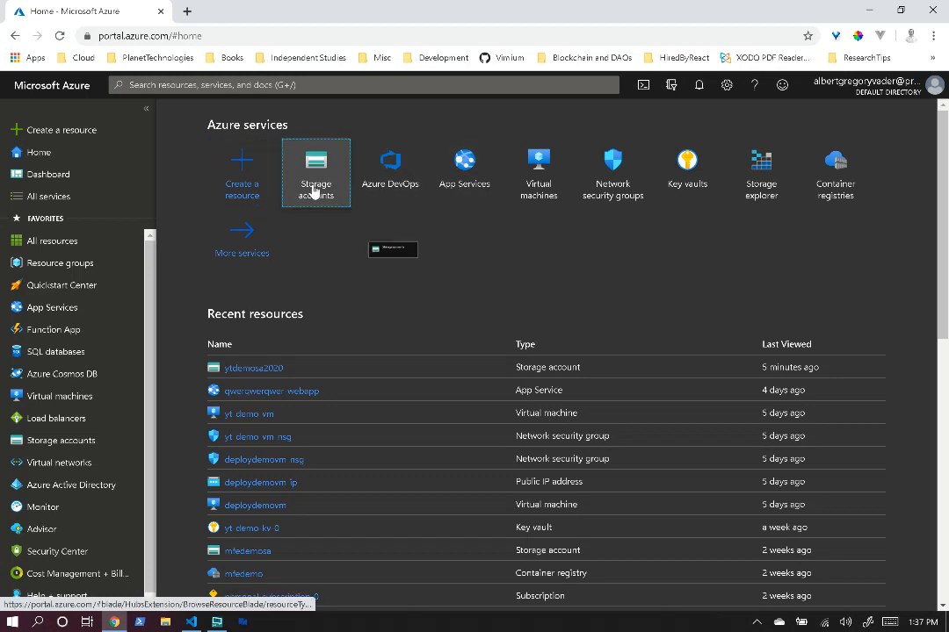
- Show the Storage accounts list with its two existing accounts
left_click(316, 172)
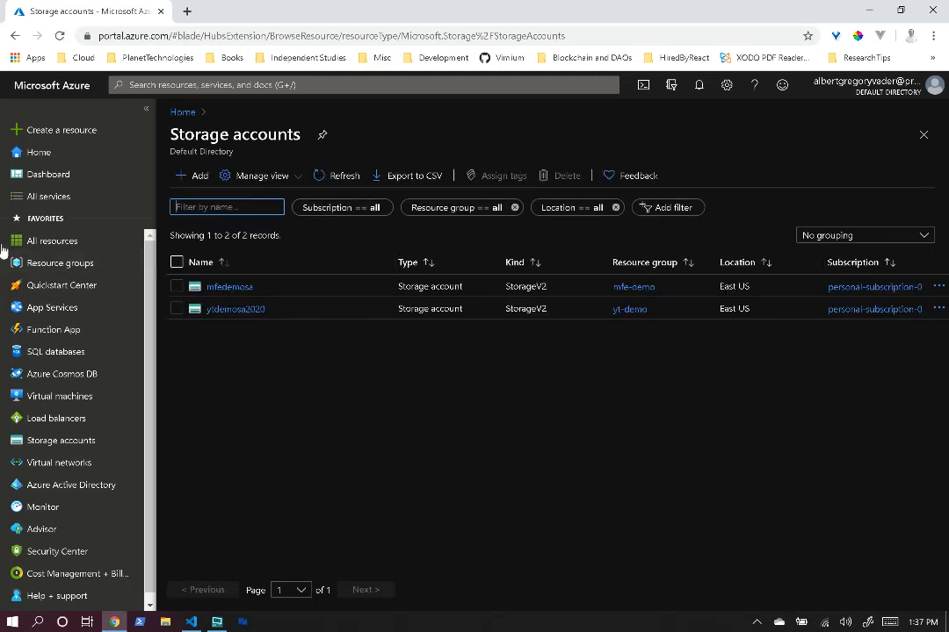
mouse_move(67, 378)
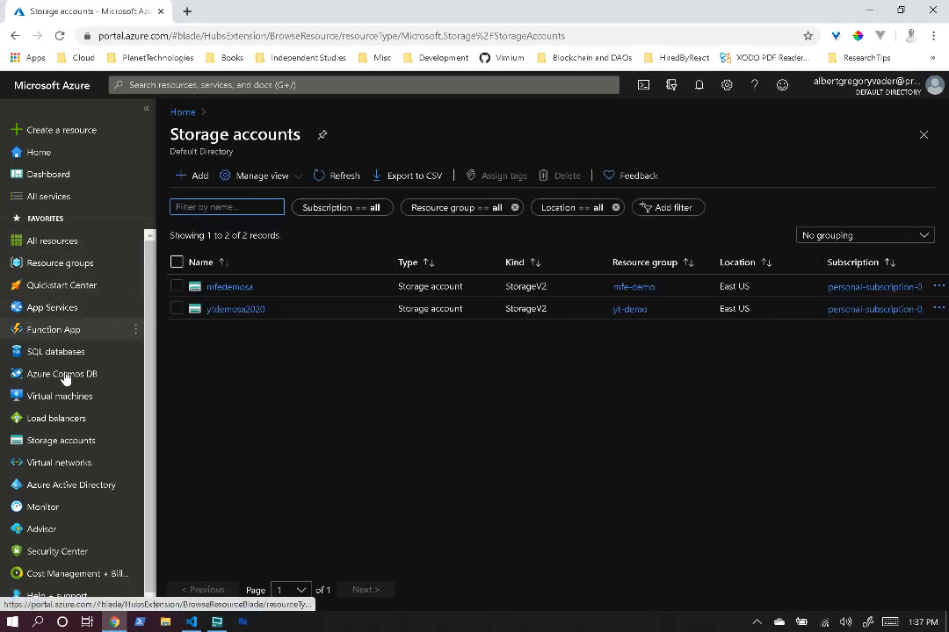
mouse_move(59, 439)
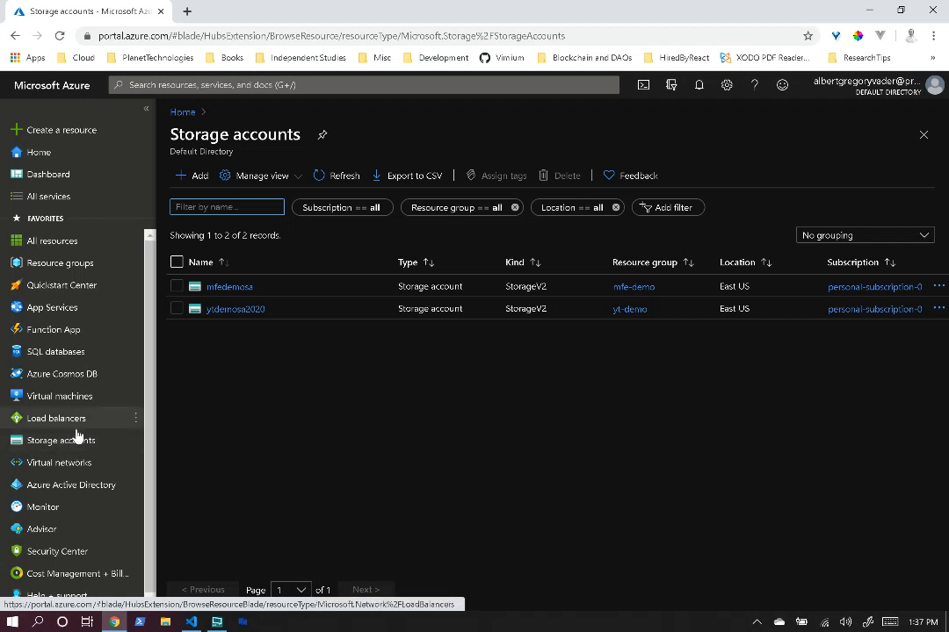
mouse_move(59, 439)
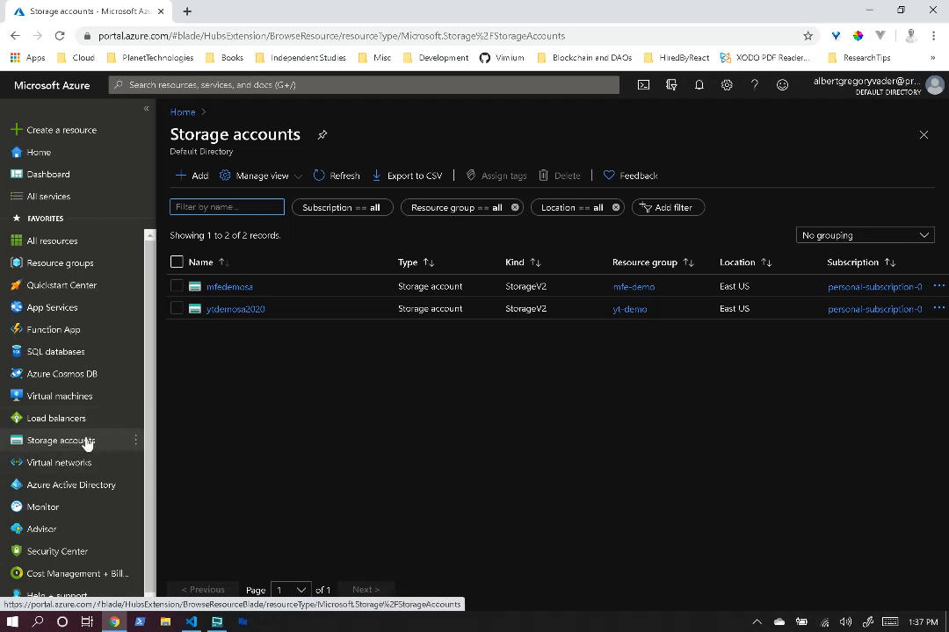
mouse_move(546, 310)
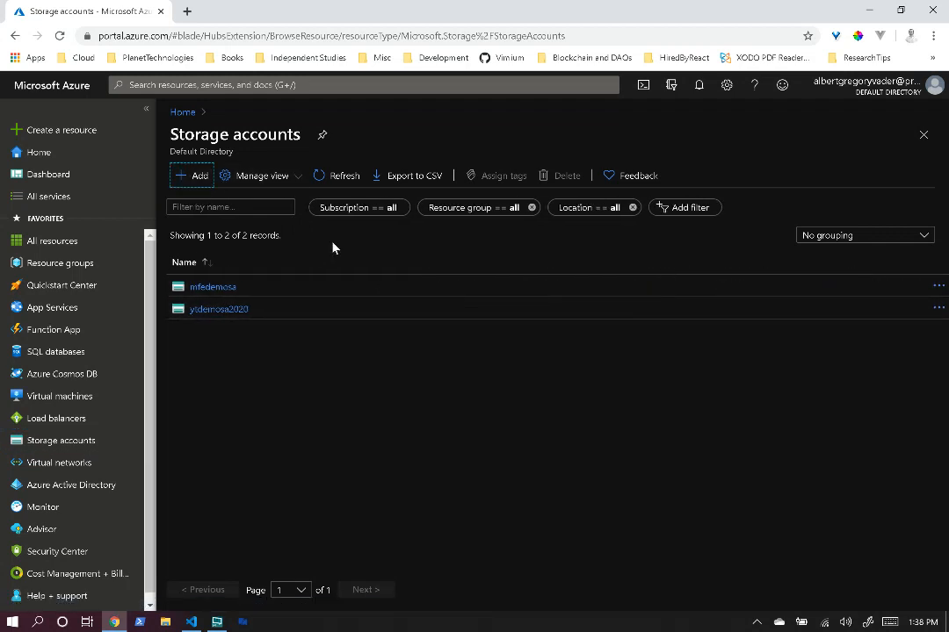
mouse_move(345, 176)
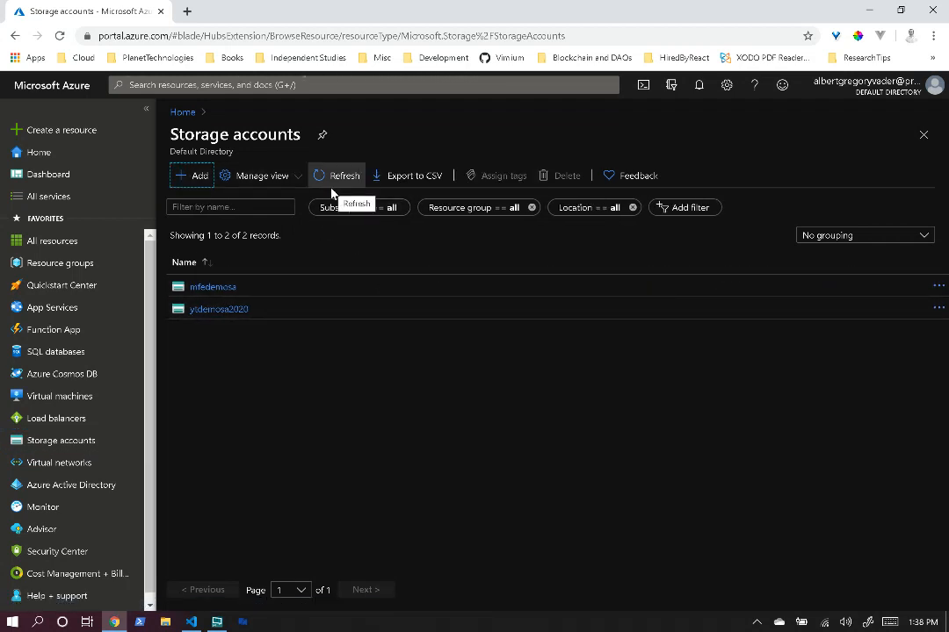
- Start a new storage account in a new resource group named yt_static_site_rg
left_click(190, 175)
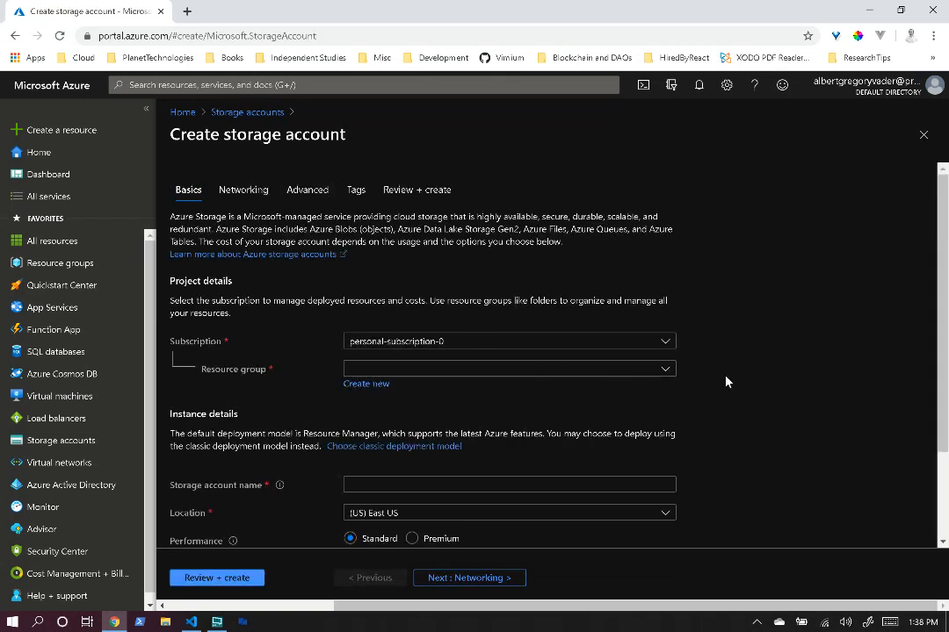
left_click(366, 383)
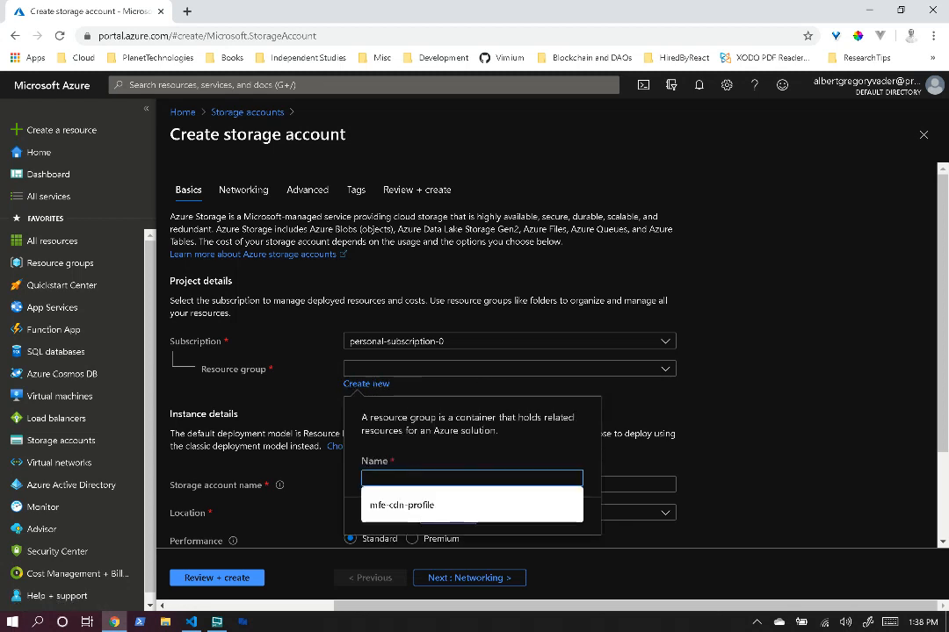
type("yt_static")
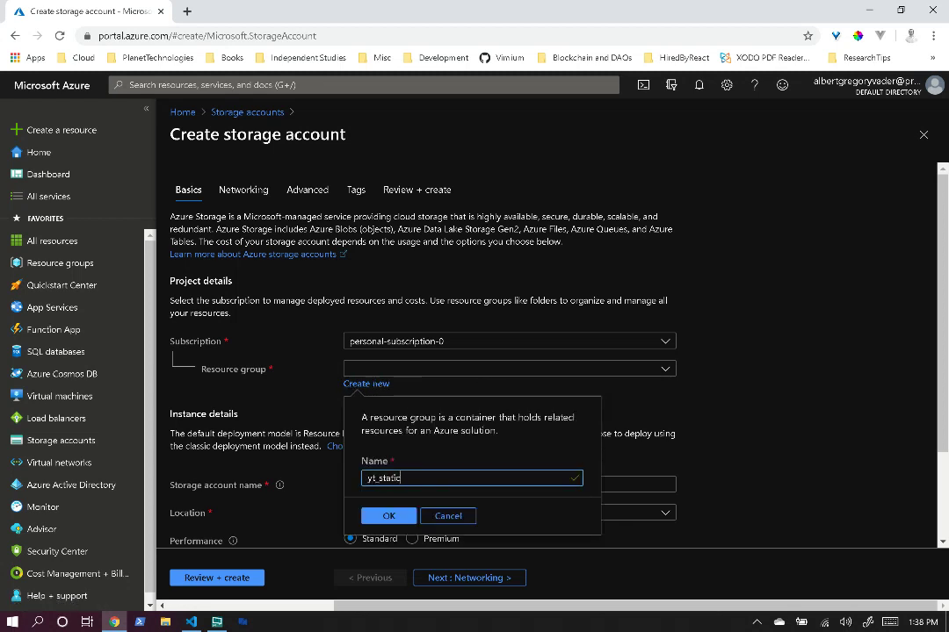
type("_slide_rg")
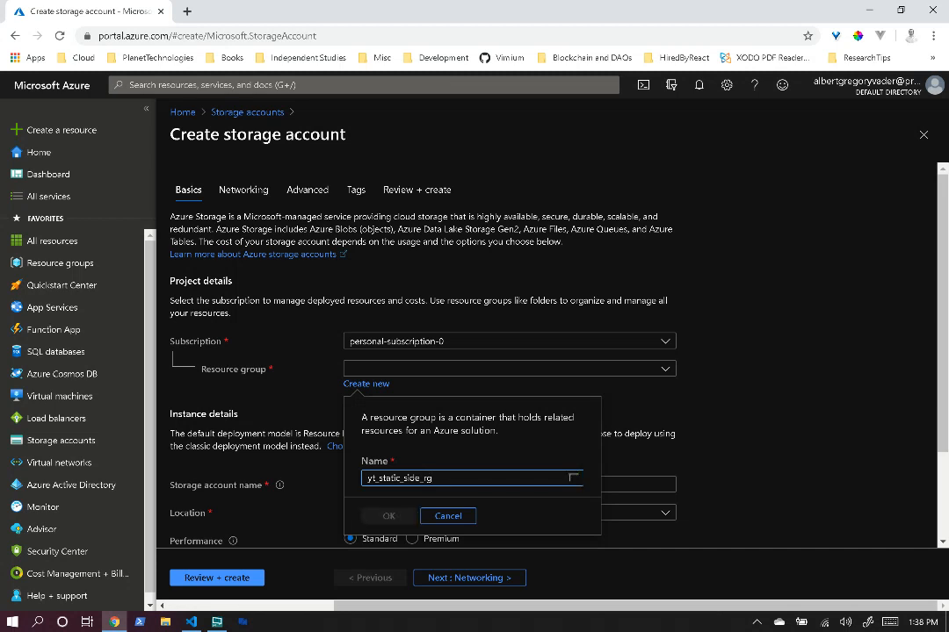
type("yt_static_site_rg")
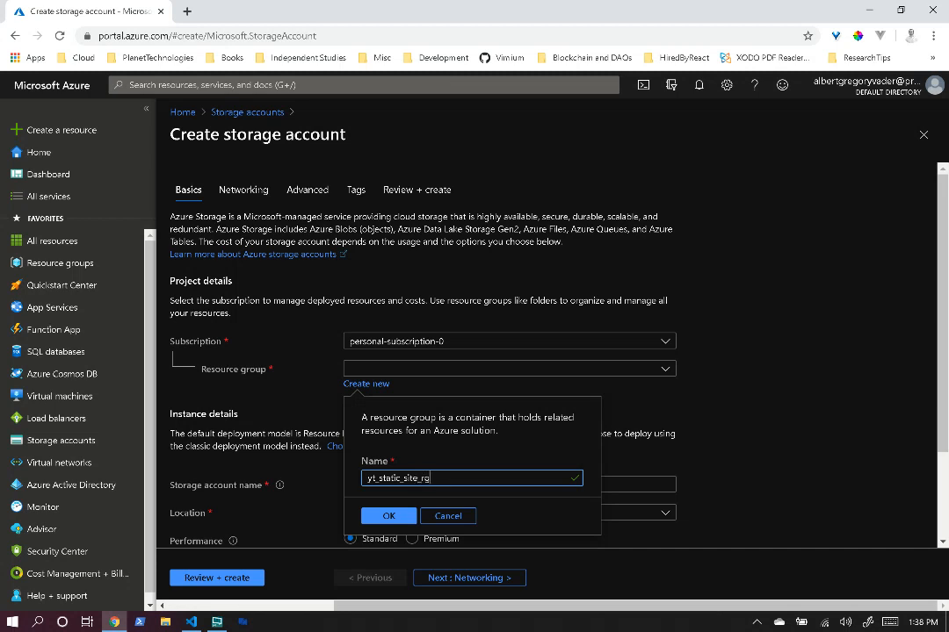
left_click(388, 517)
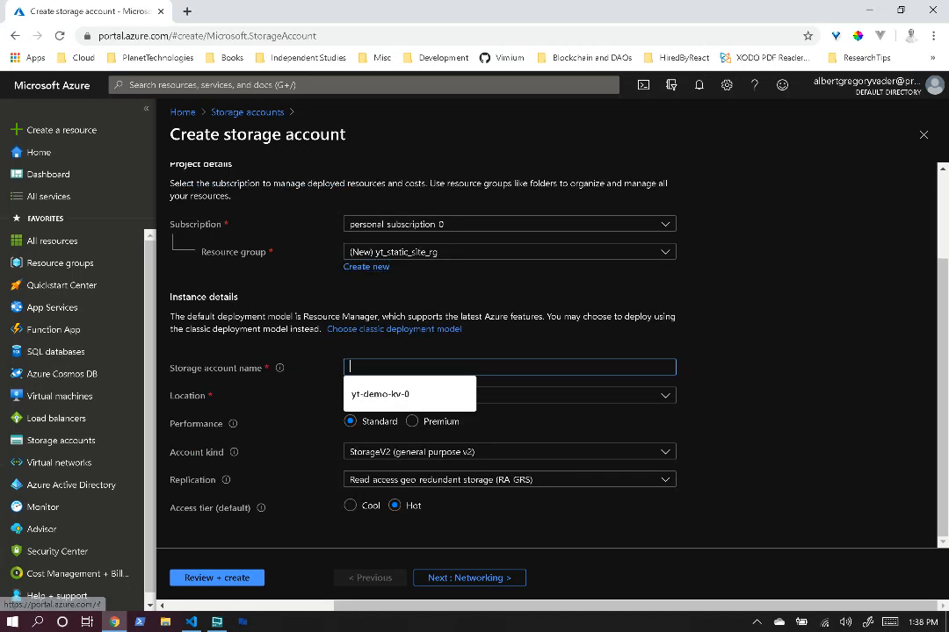
- Name it ytstaticsite in West US 2, keep StorageV2 and choose locally-redundant replication
type("ytstatic")
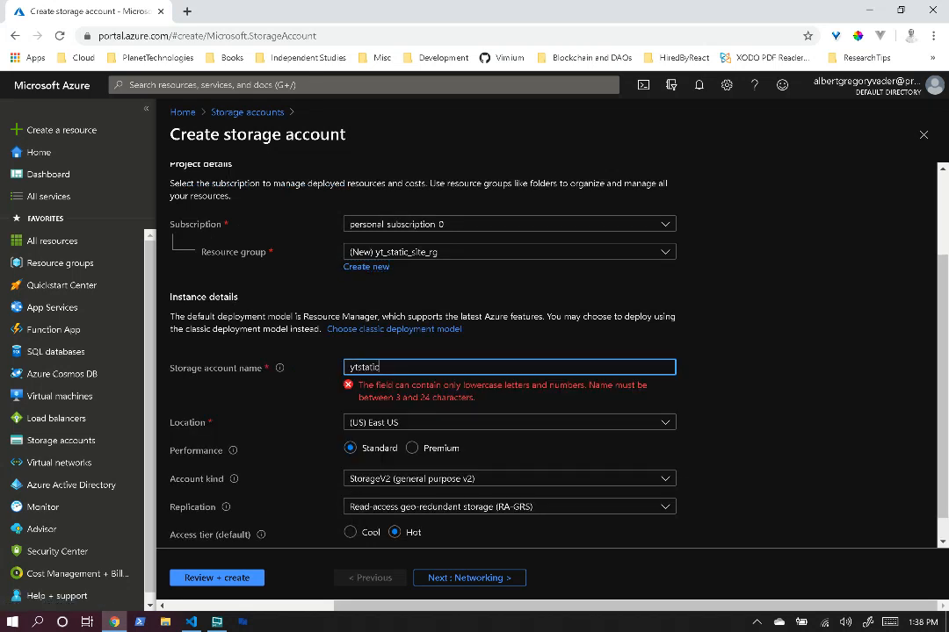
type("site")
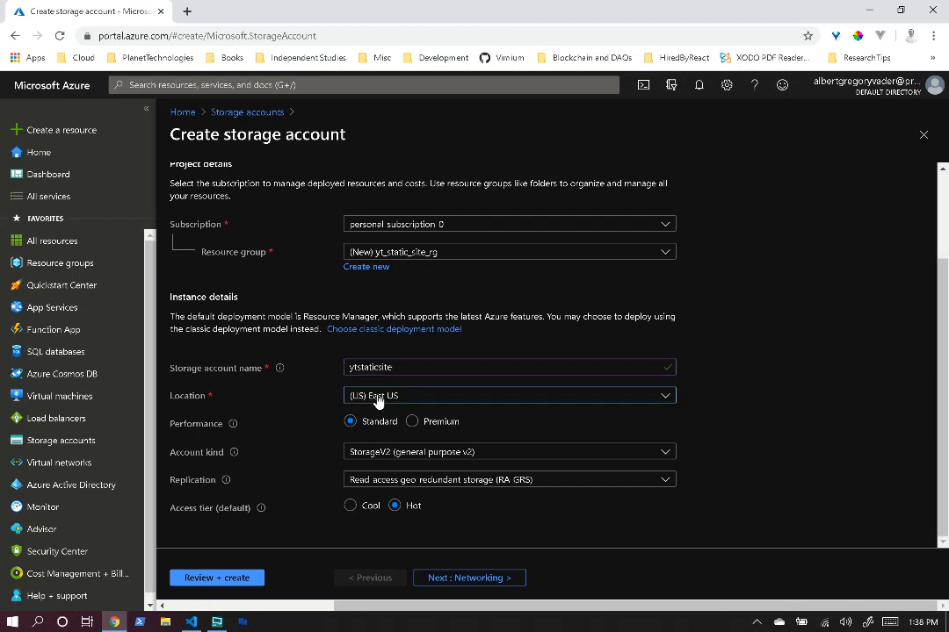
left_click(510, 395)
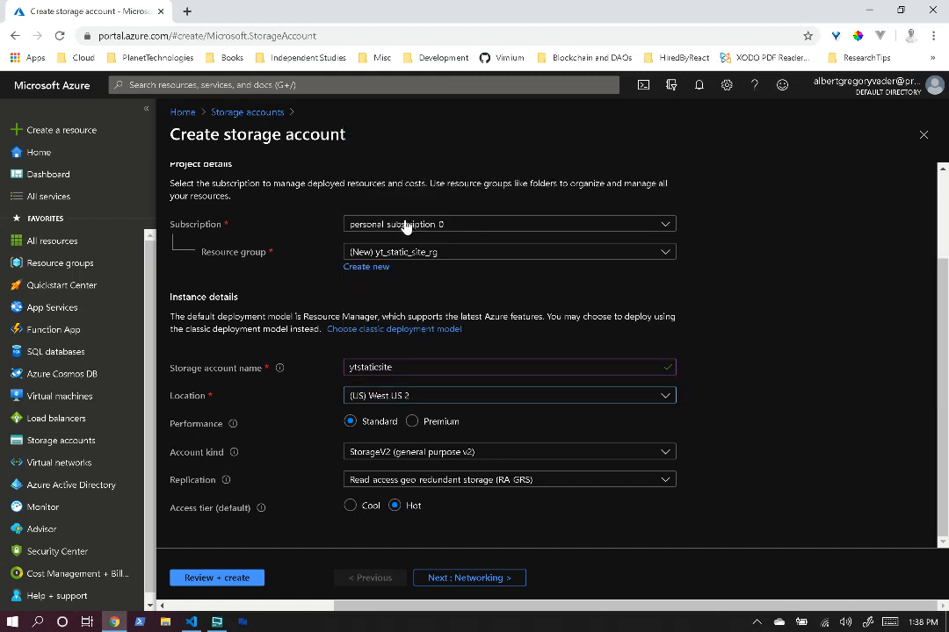
mouse_move(380, 427)
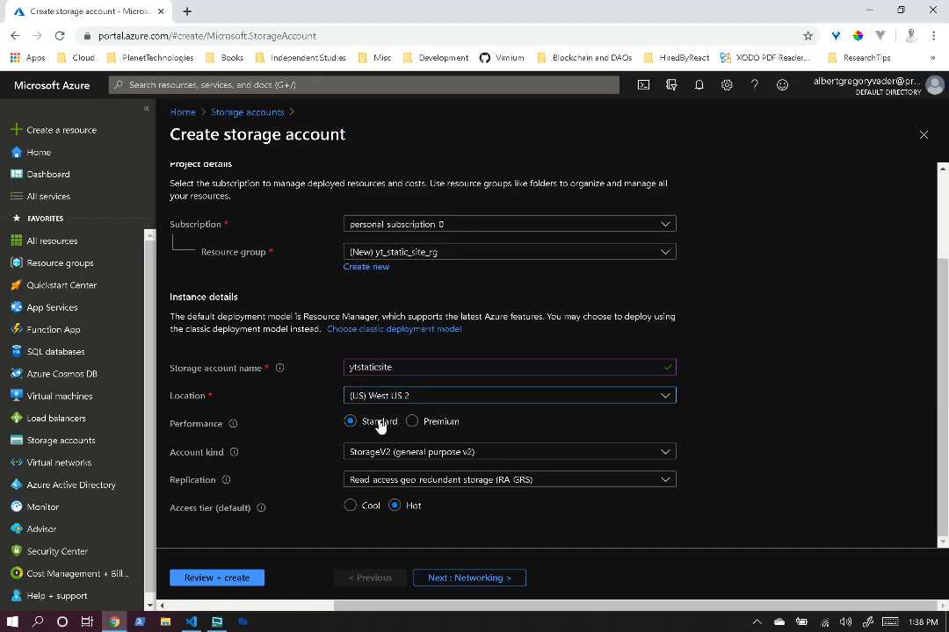
mouse_move(371, 457)
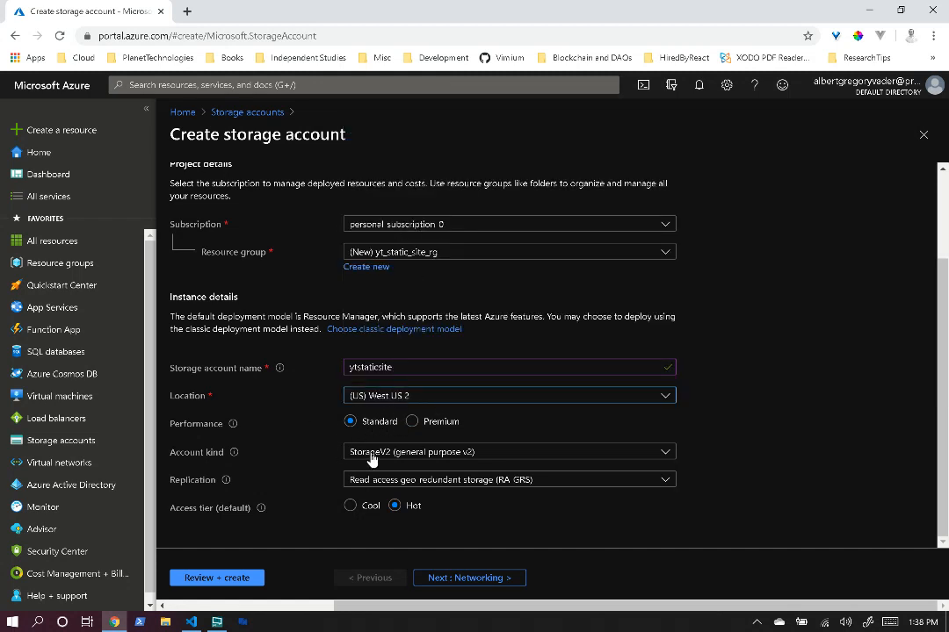
left_click(509, 451)
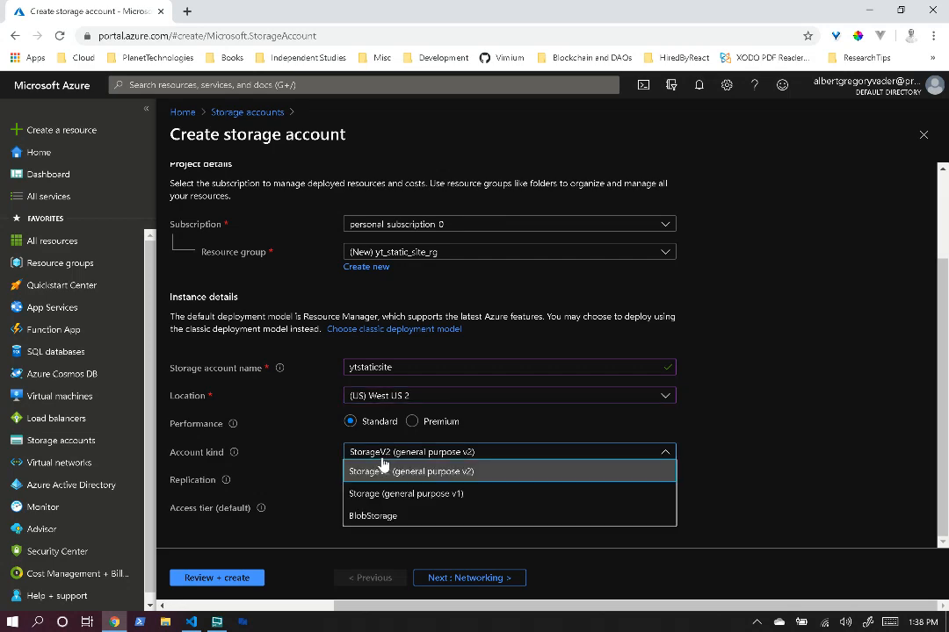
left_click(411, 471)
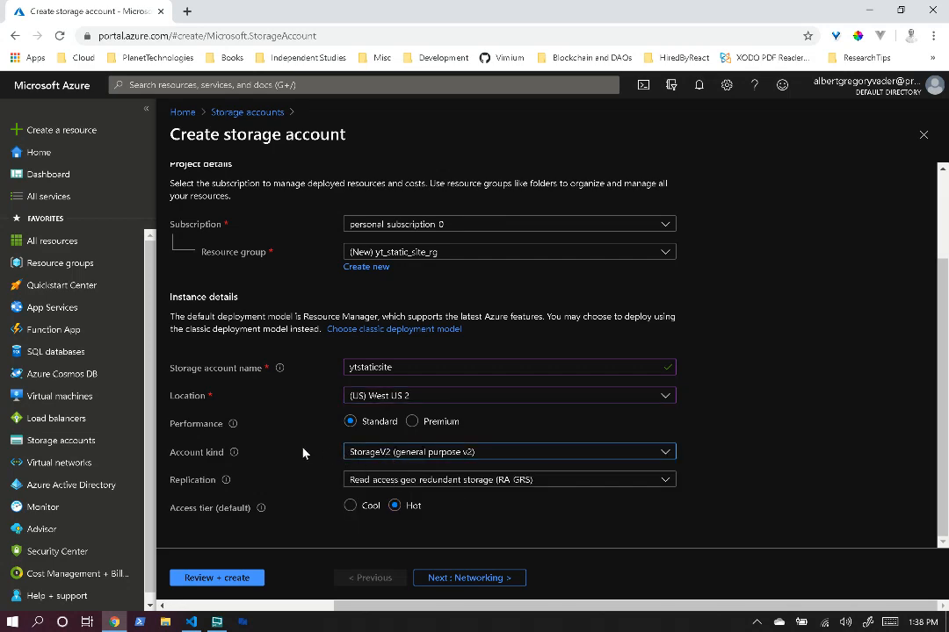
mouse_move(277, 482)
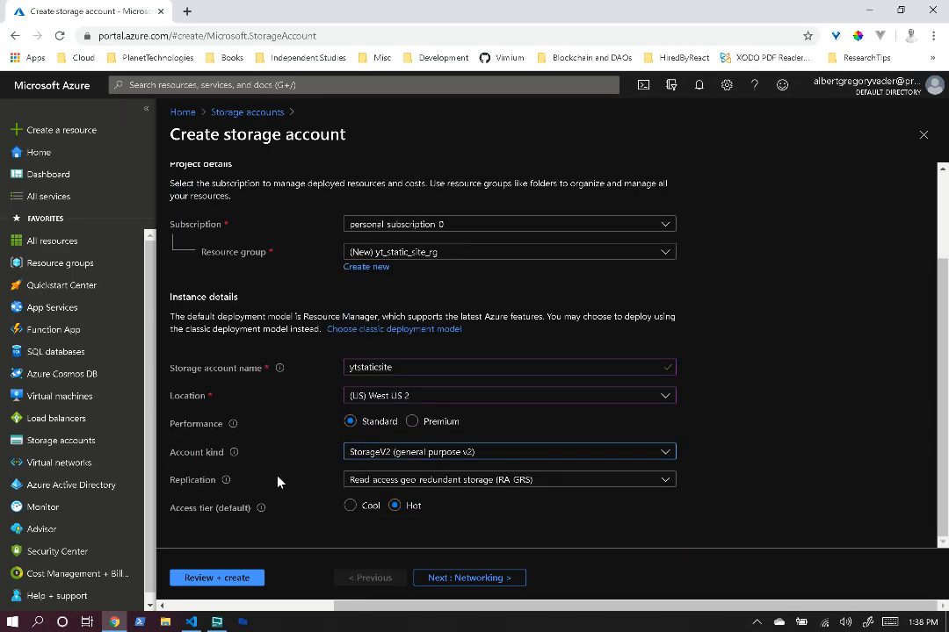
mouse_move(418, 485)
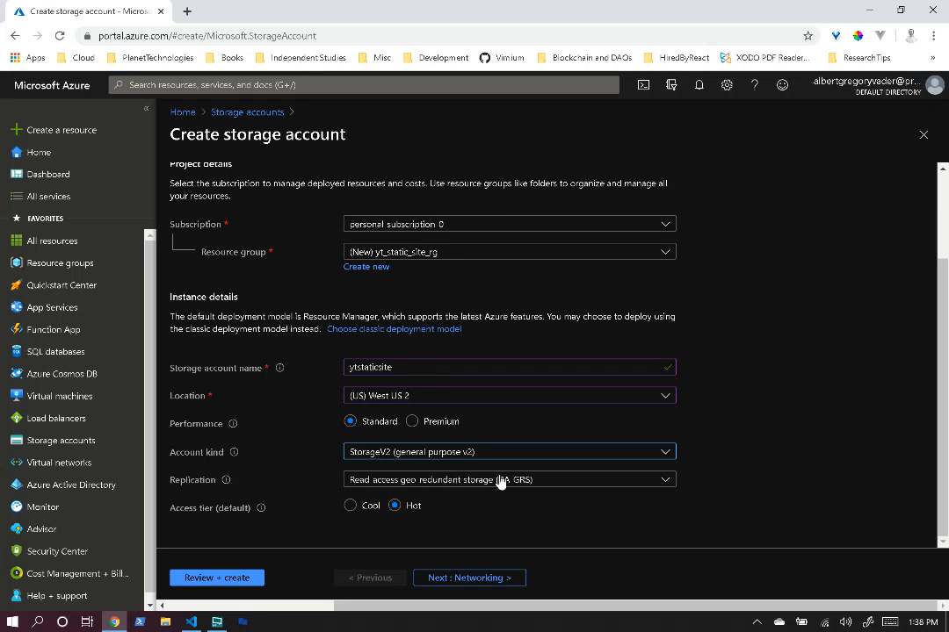
left_click(508, 480)
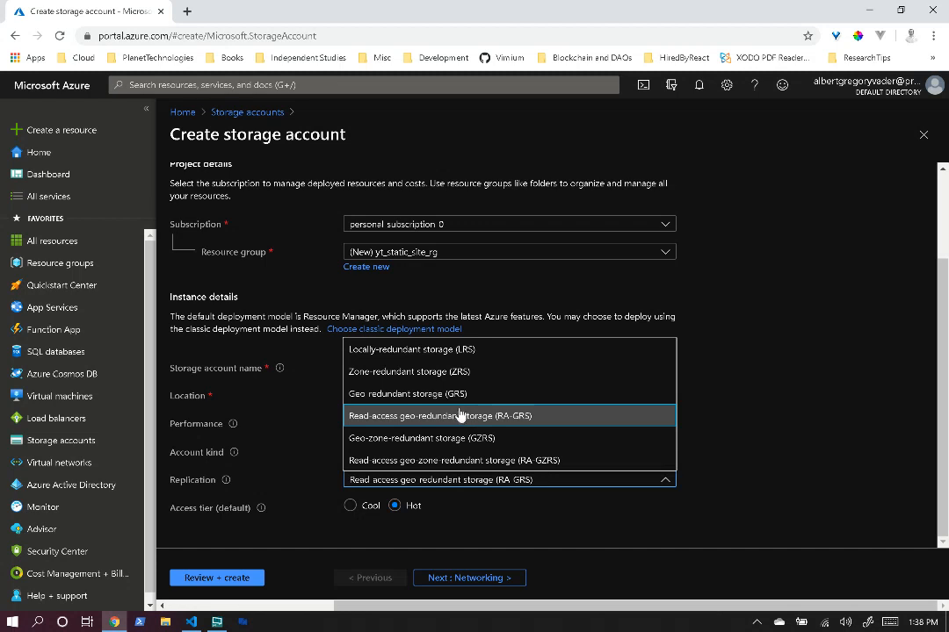
mouse_move(461, 394)
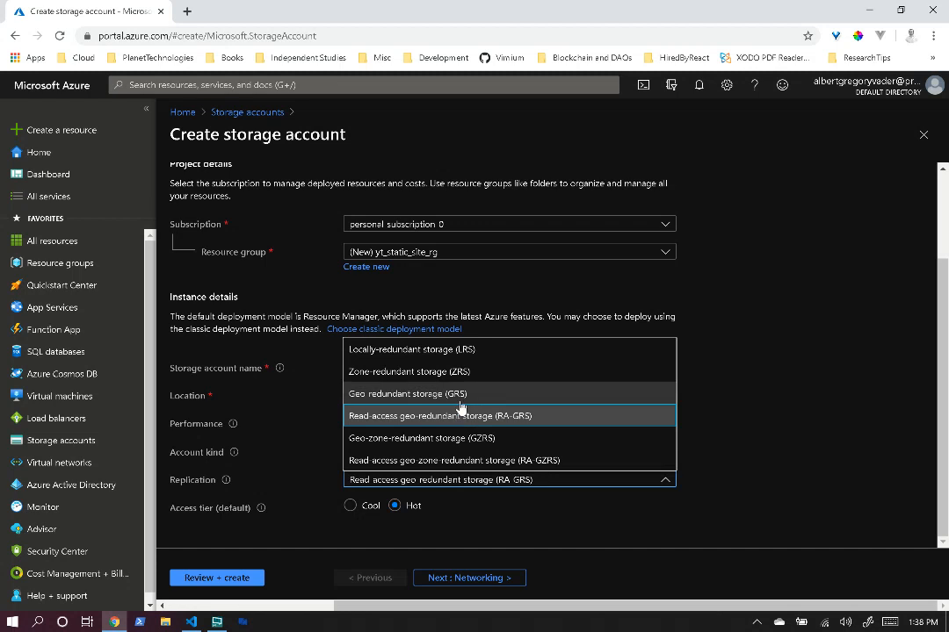
mouse_move(457, 400)
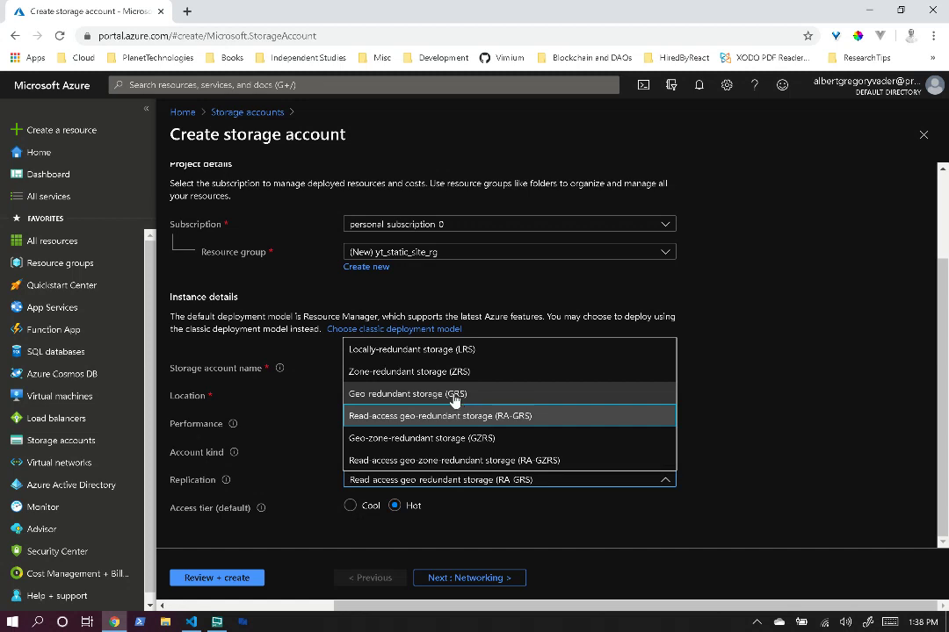
mouse_move(457, 347)
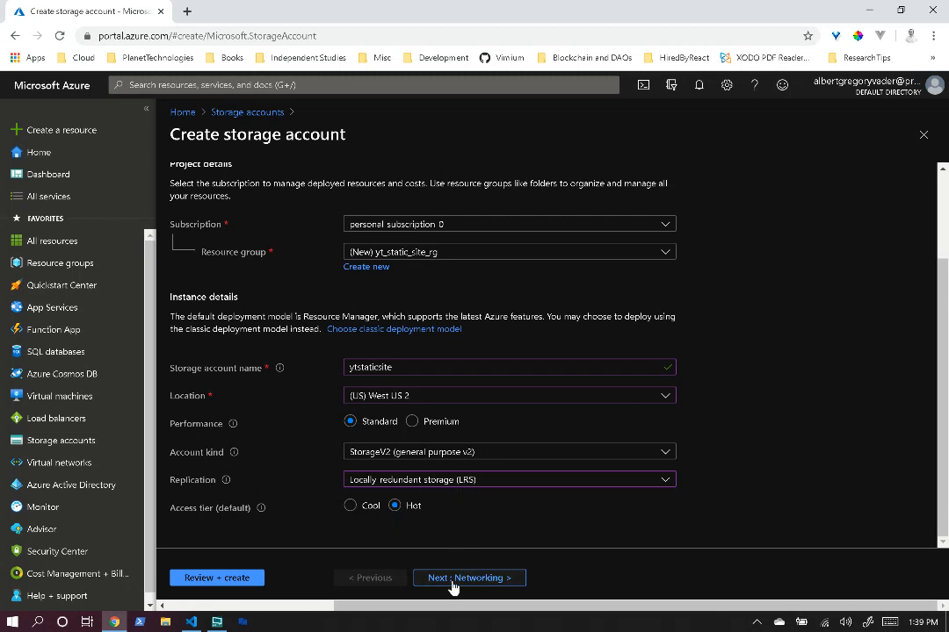
- Keep the public endpoint for all networks and continue to the Advanced settings
left_click(469, 578)
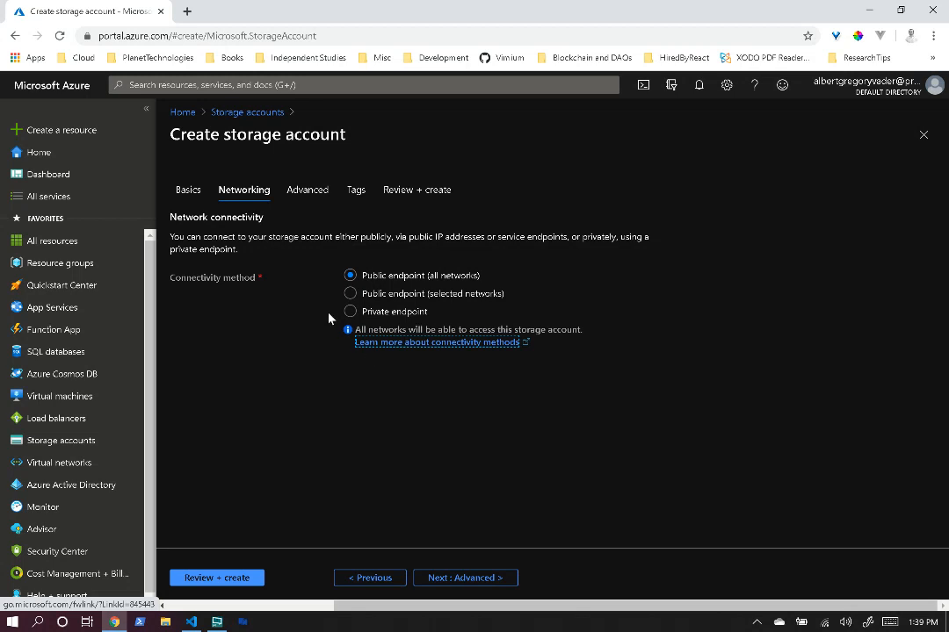
mouse_move(390, 281)
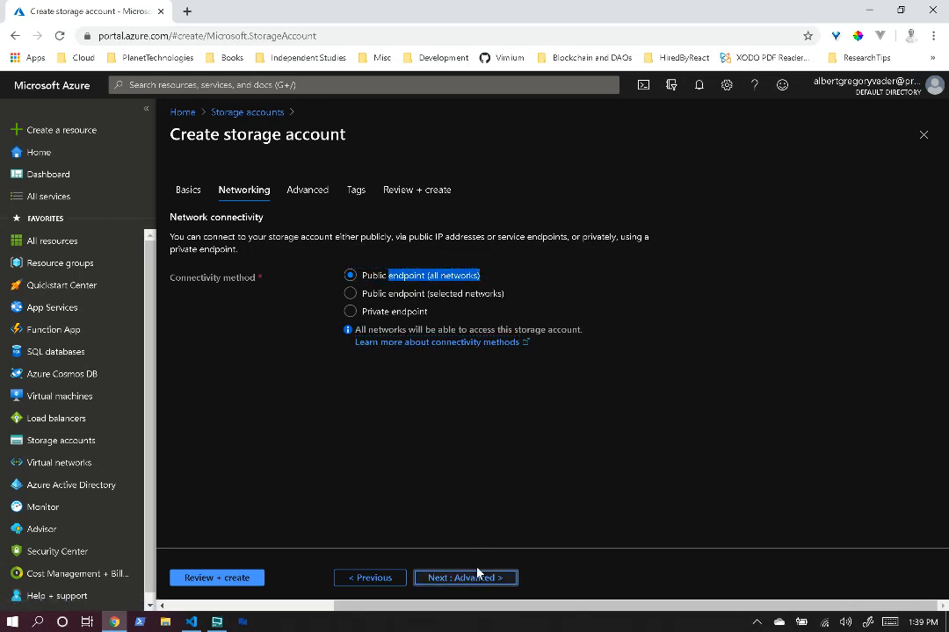
left_click(463, 576)
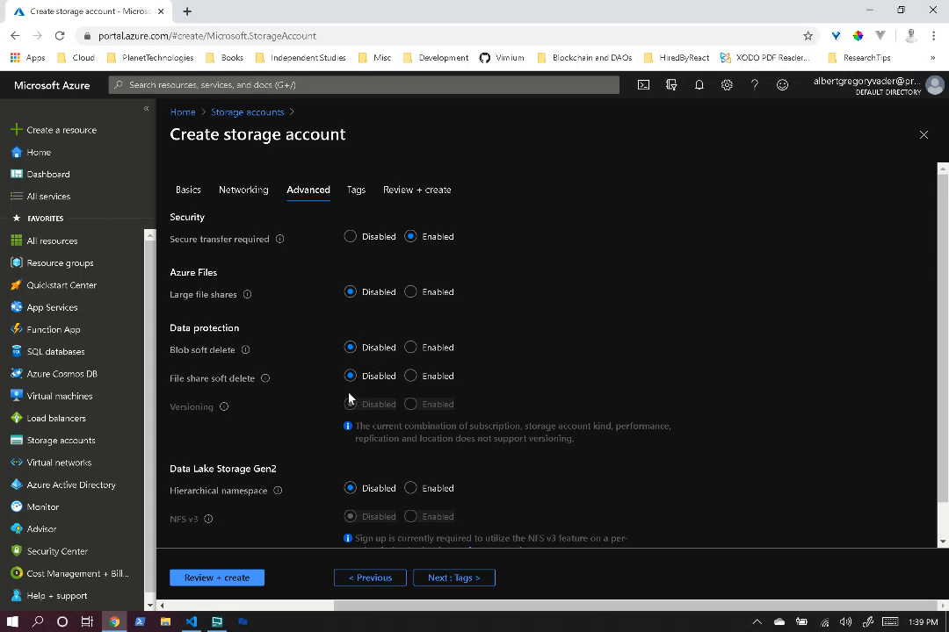
mouse_move(251, 539)
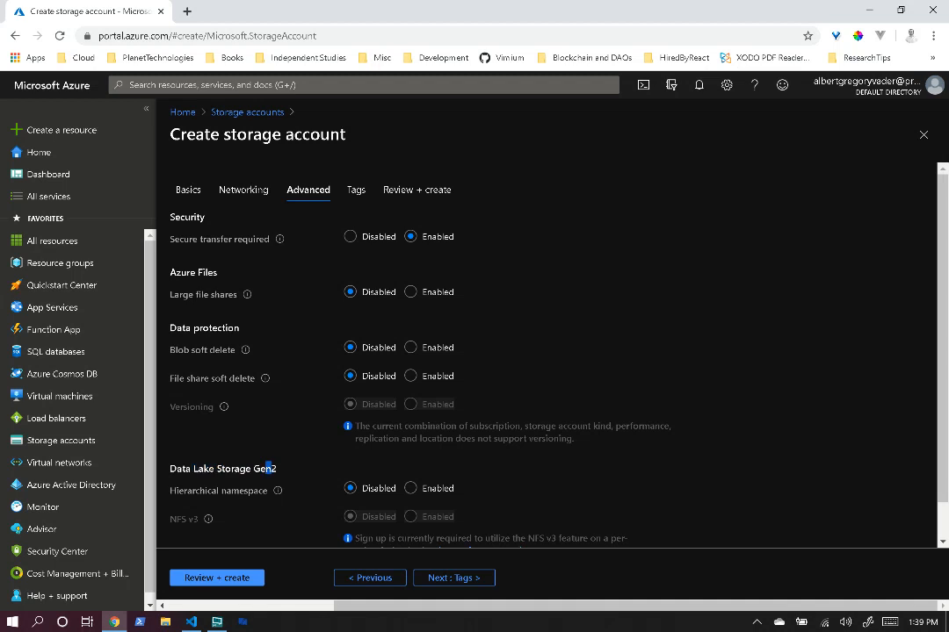
mouse_move(404, 541)
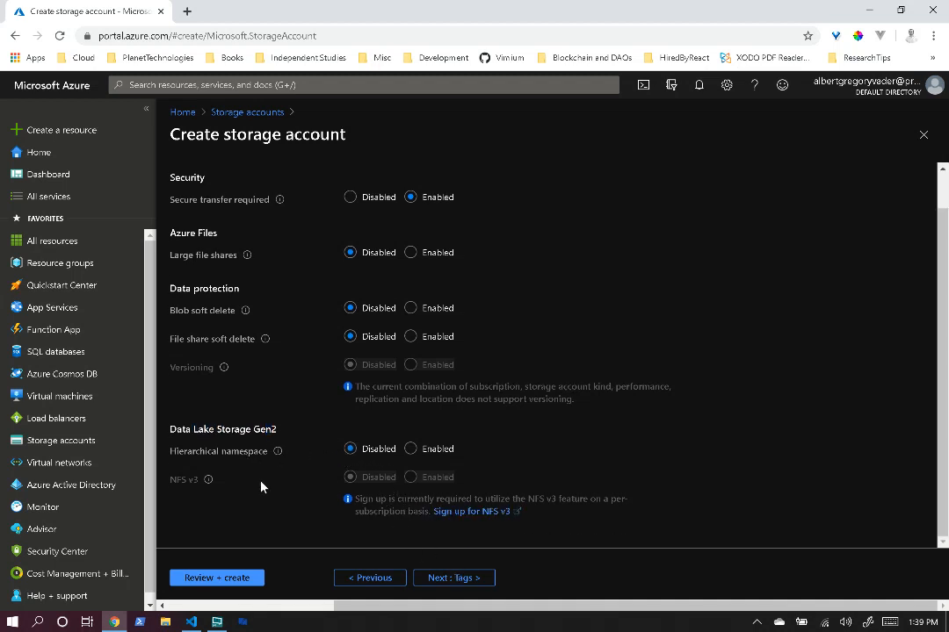
mouse_move(369, 506)
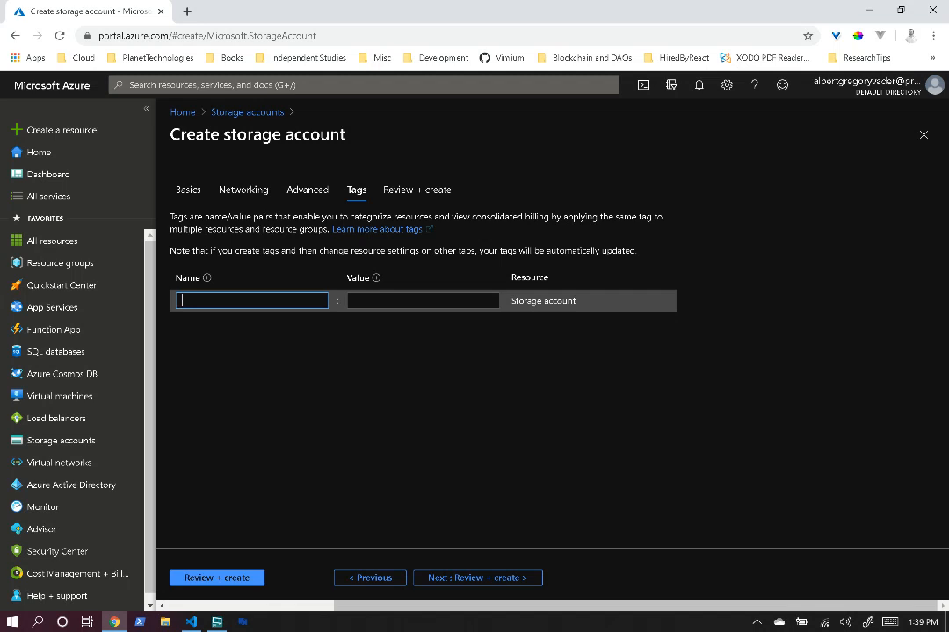
- Tag the account price: static_site and proceed to Review + create
type("price")
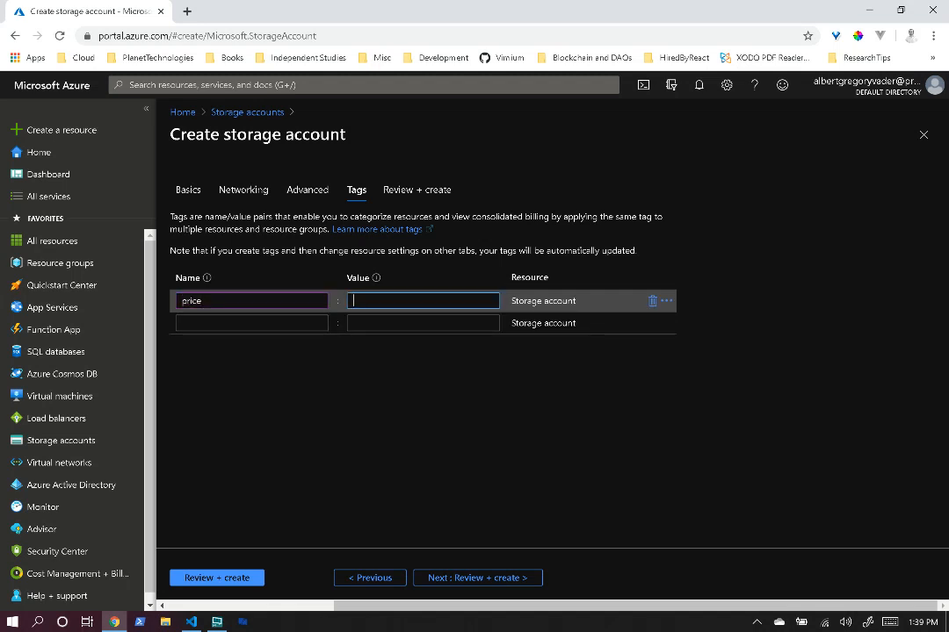
type("static_")
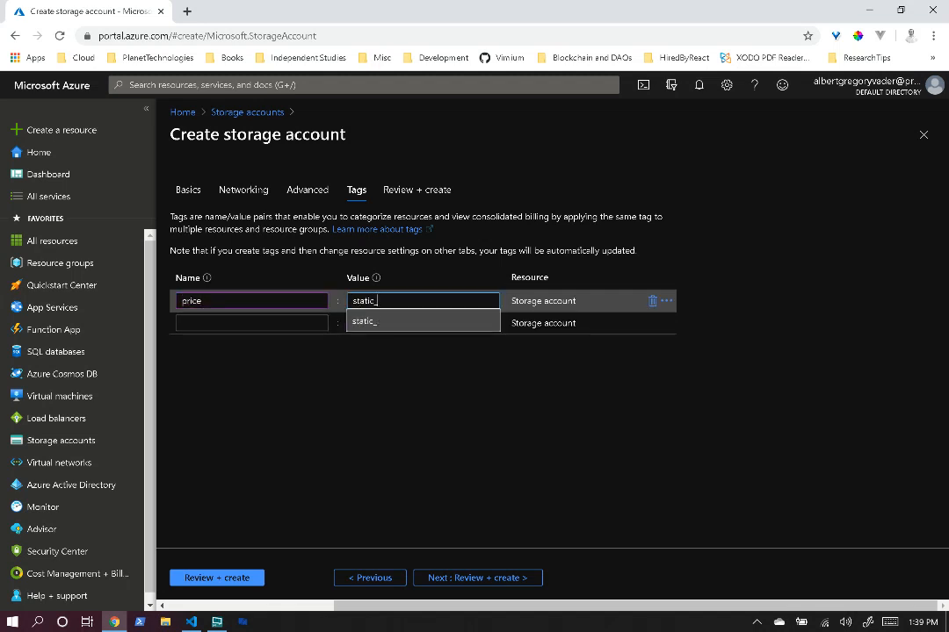
type("site")
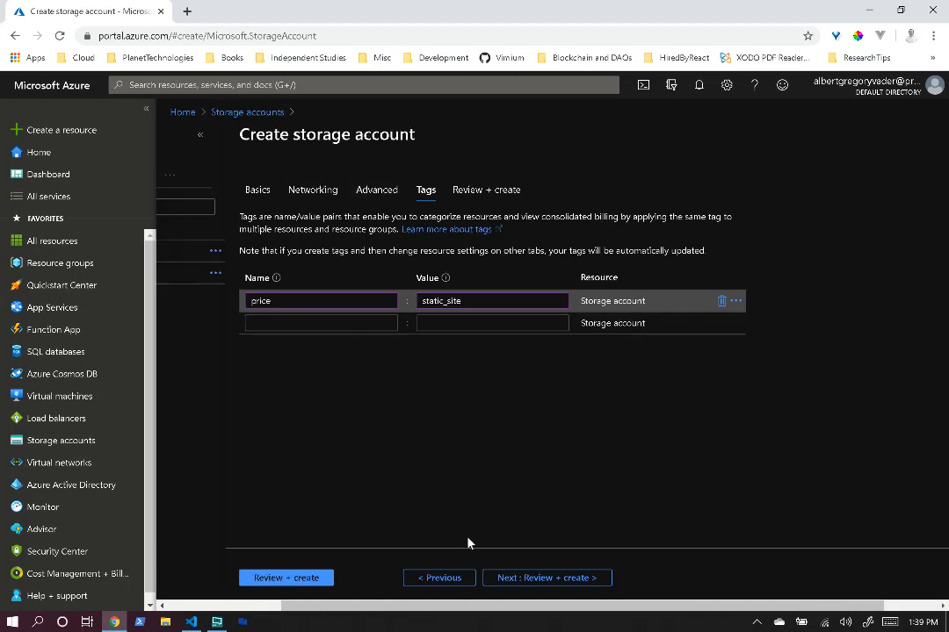
left_click(547, 576)
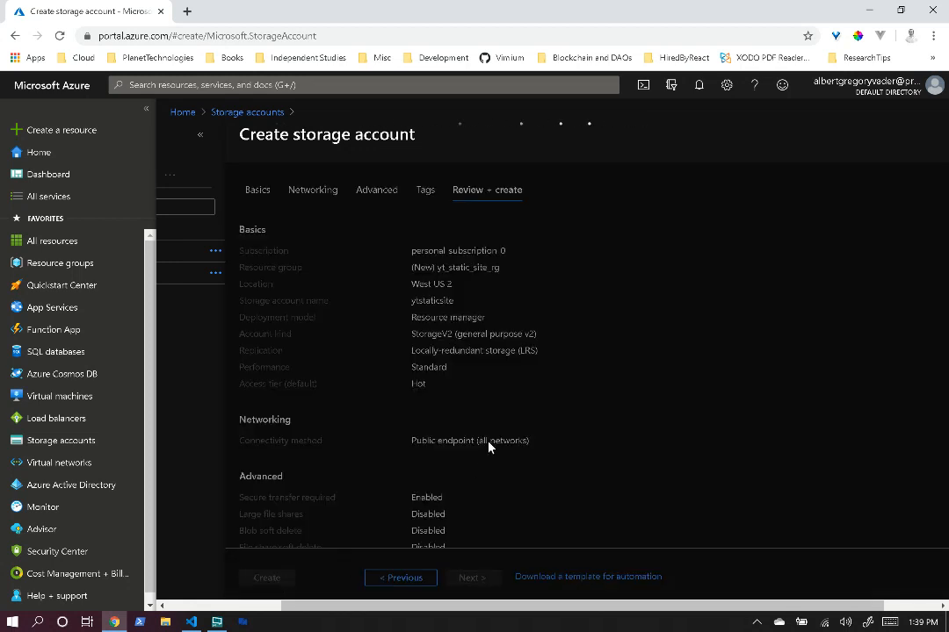
- Create the ytstaticsite storage account and wait for deployment to complete
left_click(267, 576)
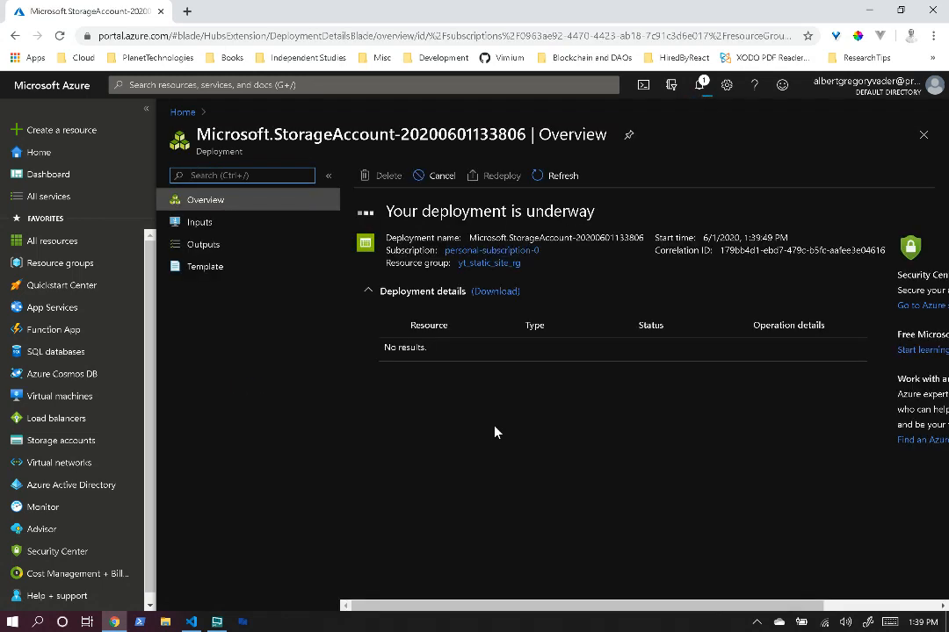
mouse_move(490, 434)
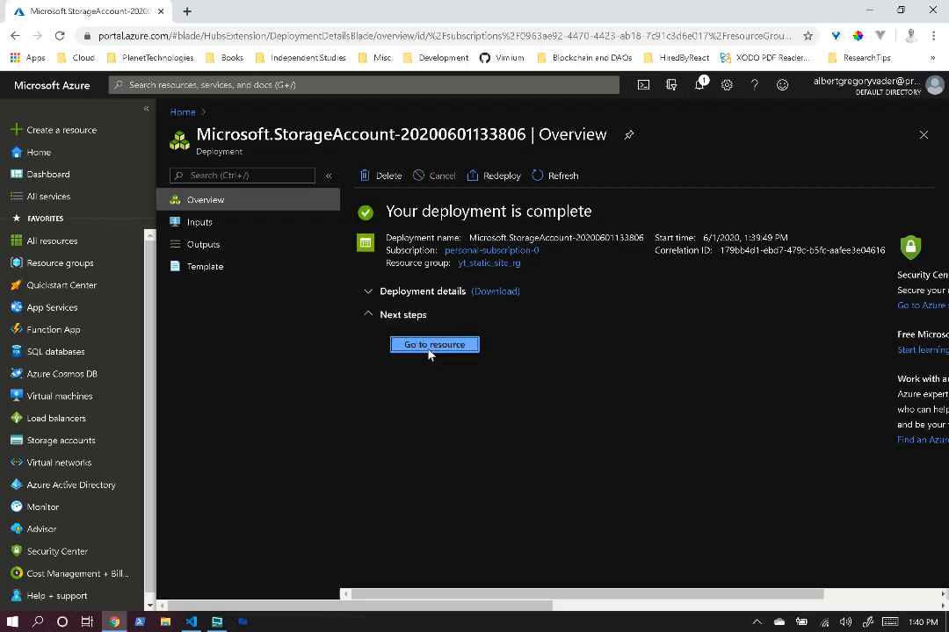
- Go to the new ytstaticsite storage account and its Static website settings
left_click(434, 344)
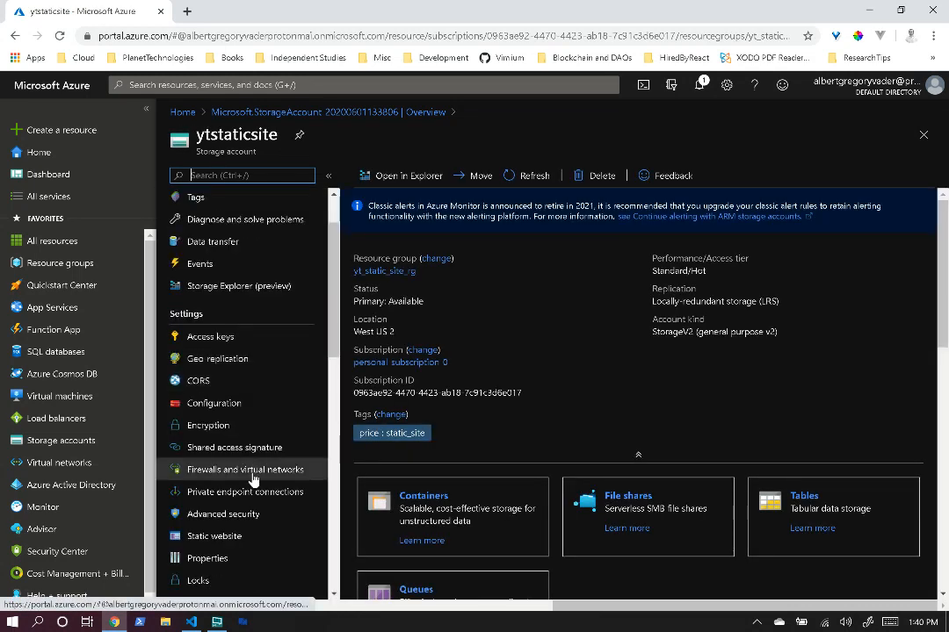
left_click(214, 536)
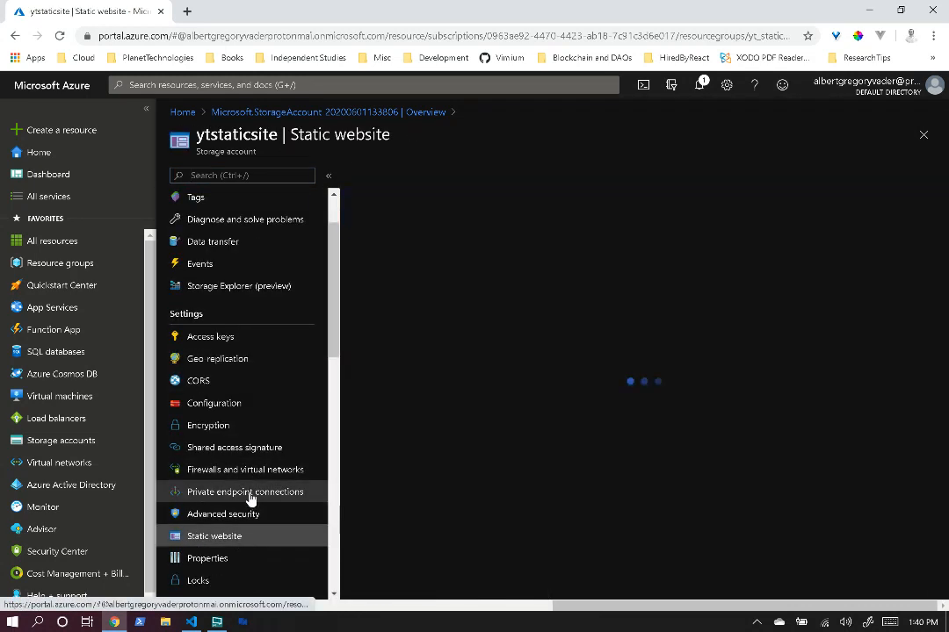
left_click(214, 536)
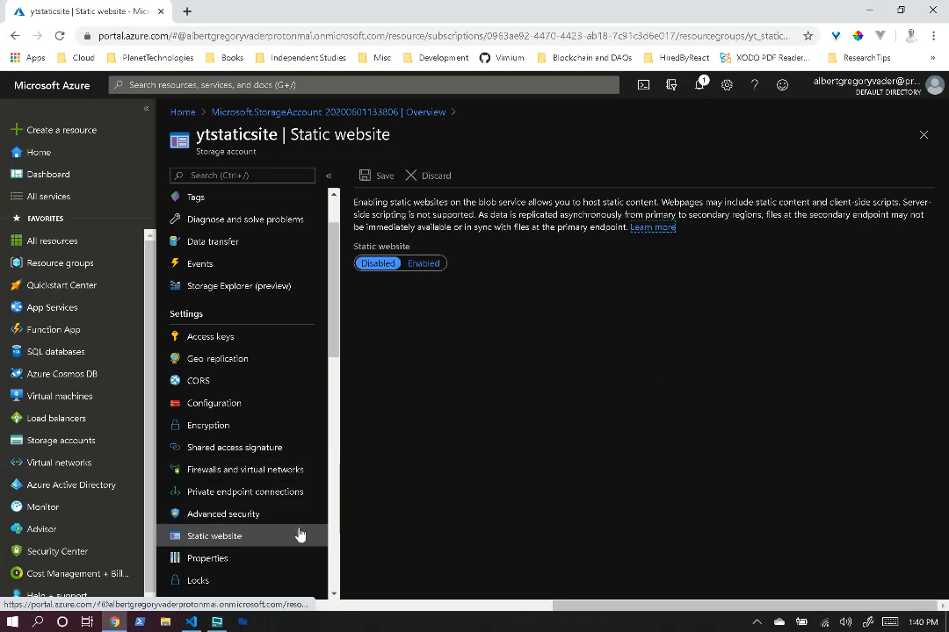
- Enable static website hosting with index.html as the index document and save
left_click(424, 264)
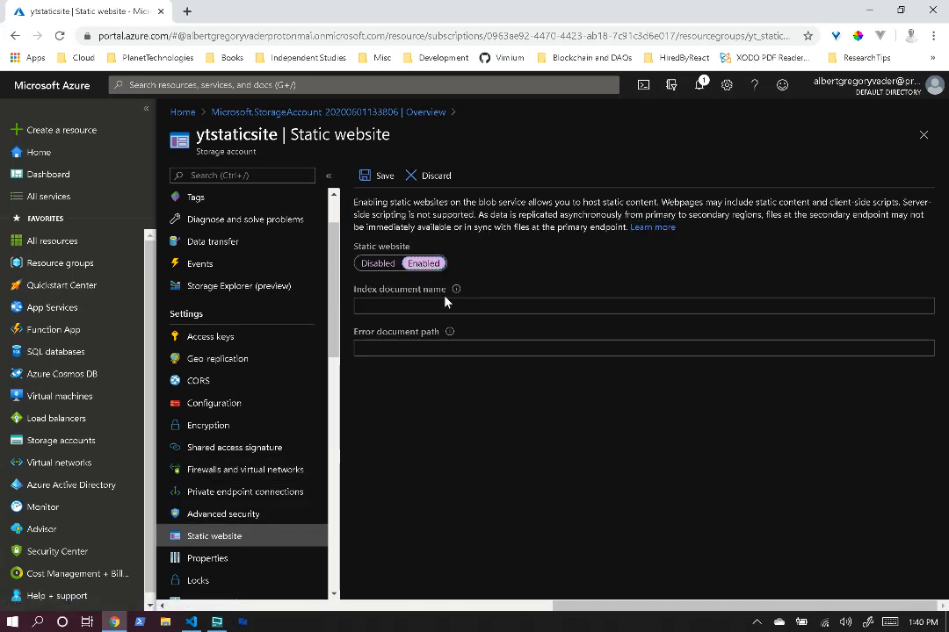
left_click(643, 306)
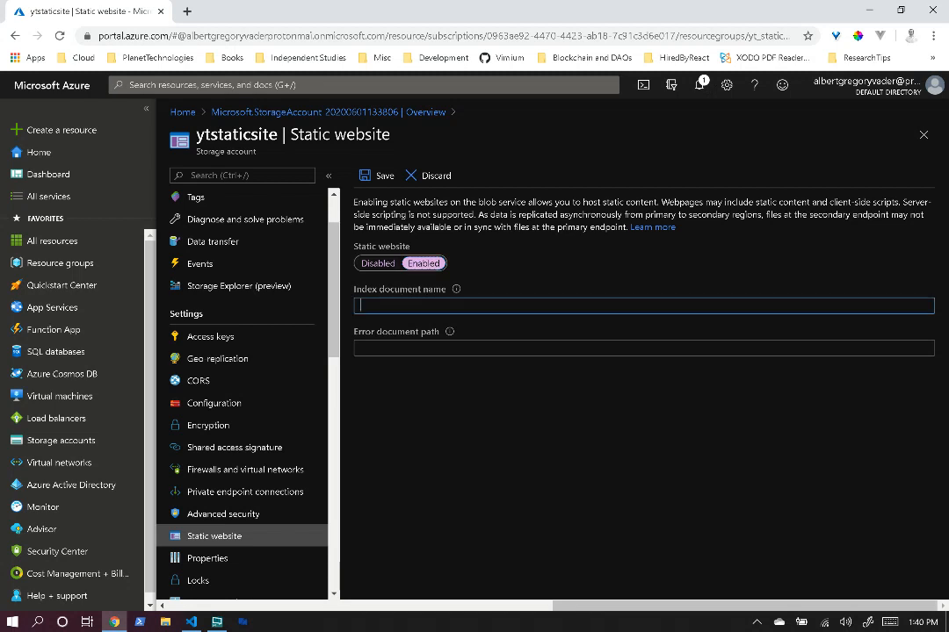
type("index.html")
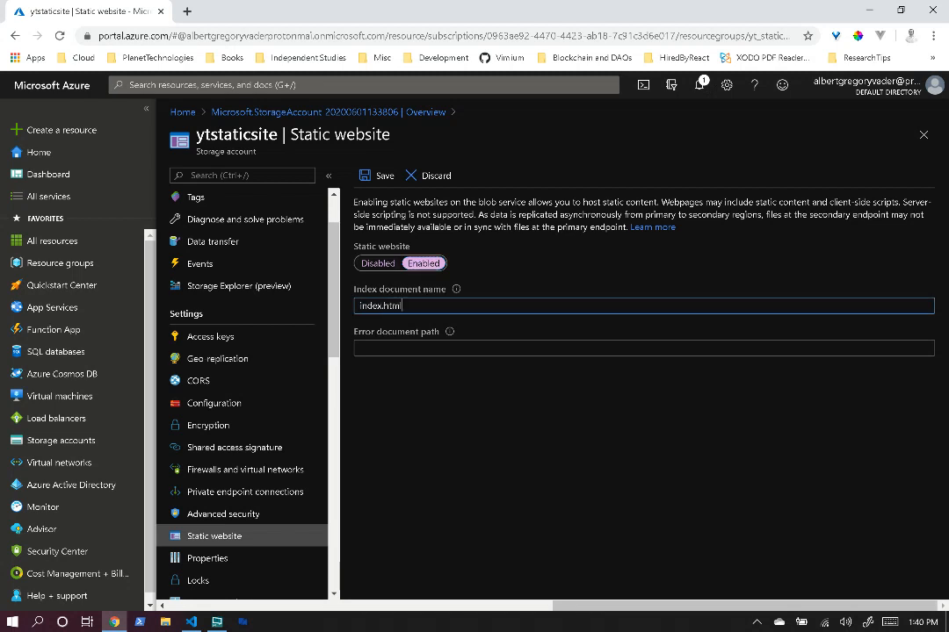
left_click(383, 176)
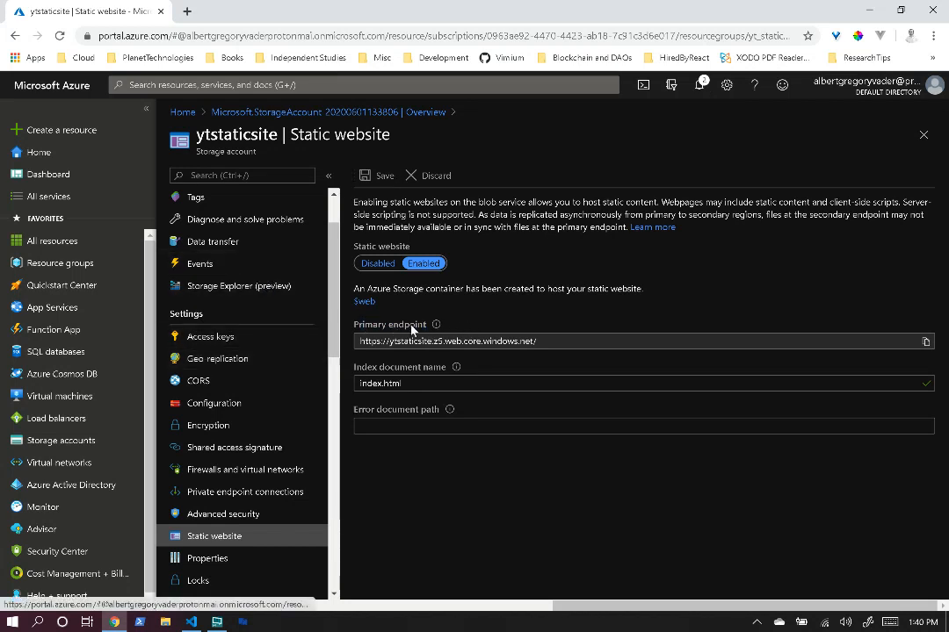
mouse_move(232, 270)
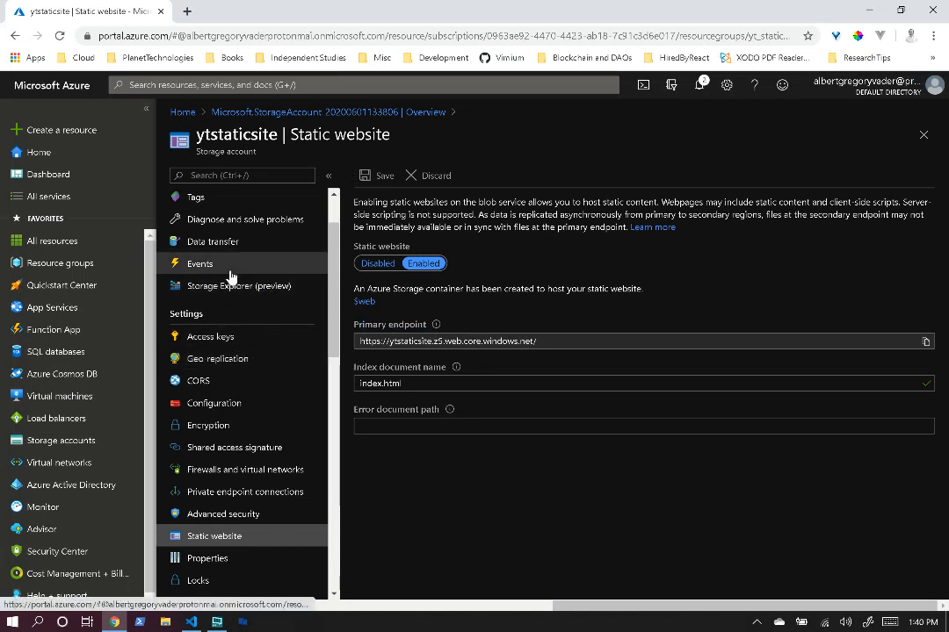
- Scroll the storage account menu down to reach Containers
scroll("down", 3)
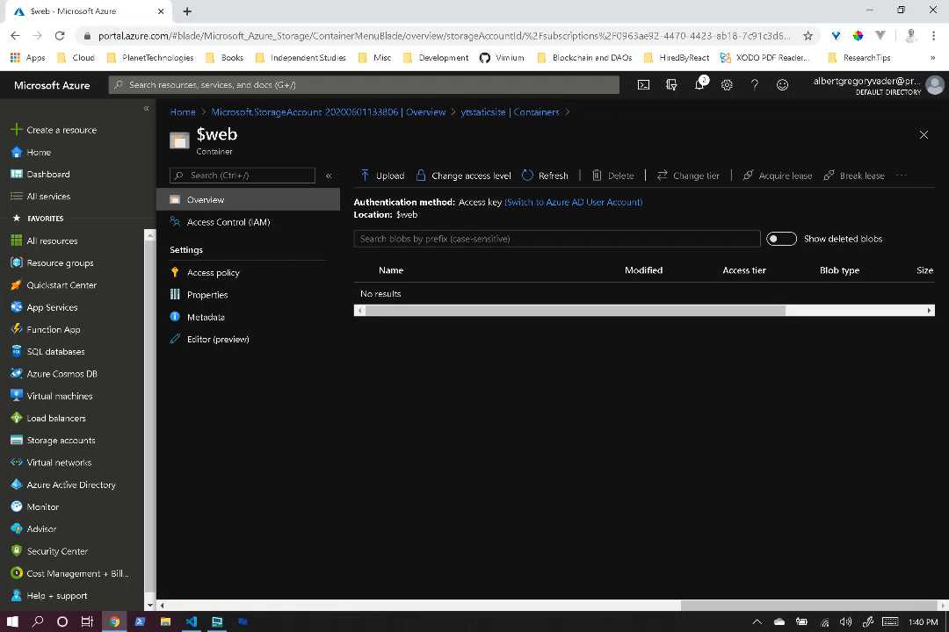
mouse_move(351, 231)
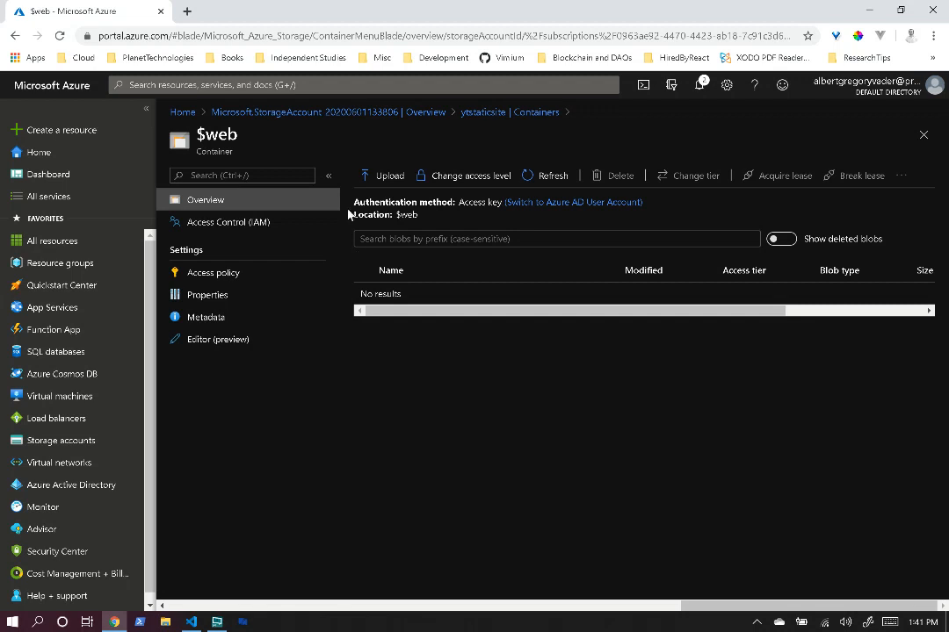
mouse_move(348, 214)
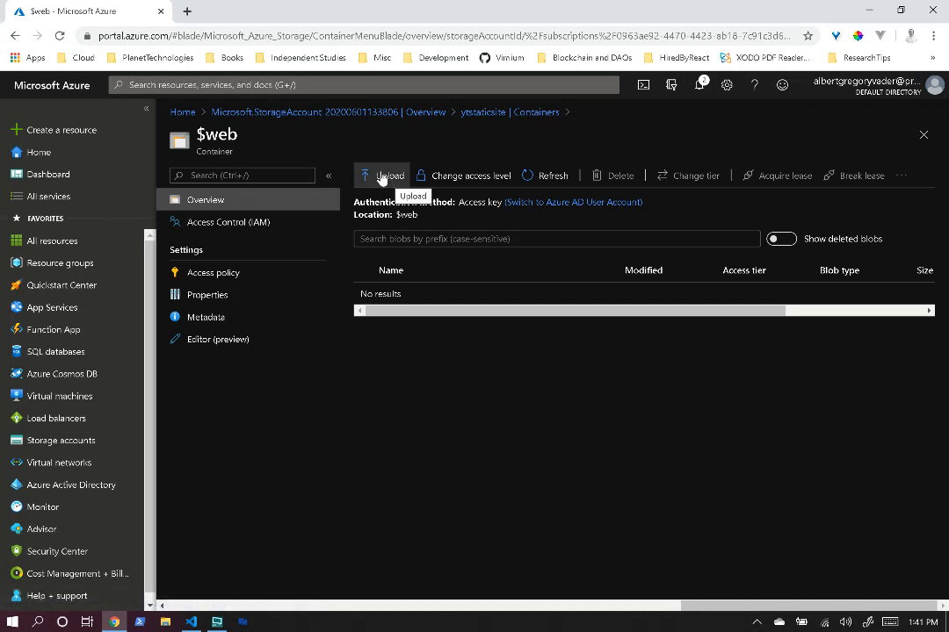
- Start an upload to $web and browse to Desktop > YouTubeVideosRaw > static_site
left_click(390, 175)
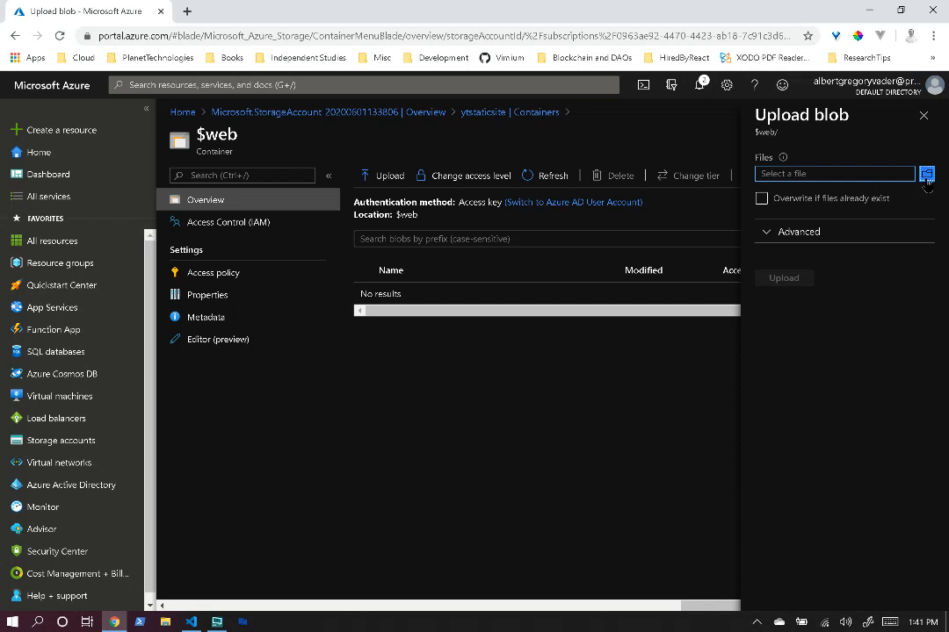
left_click(926, 174)
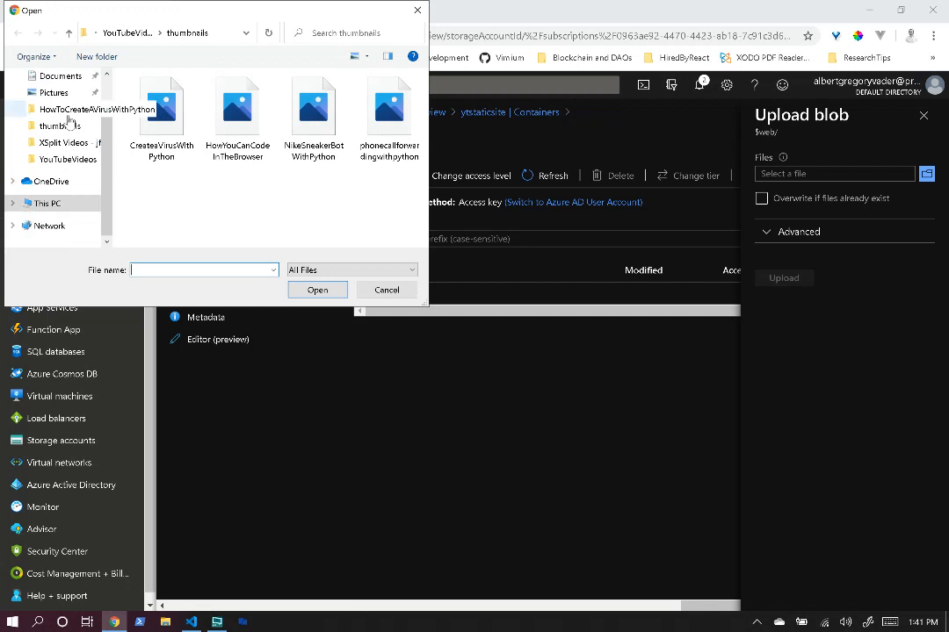
left_click(53, 102)
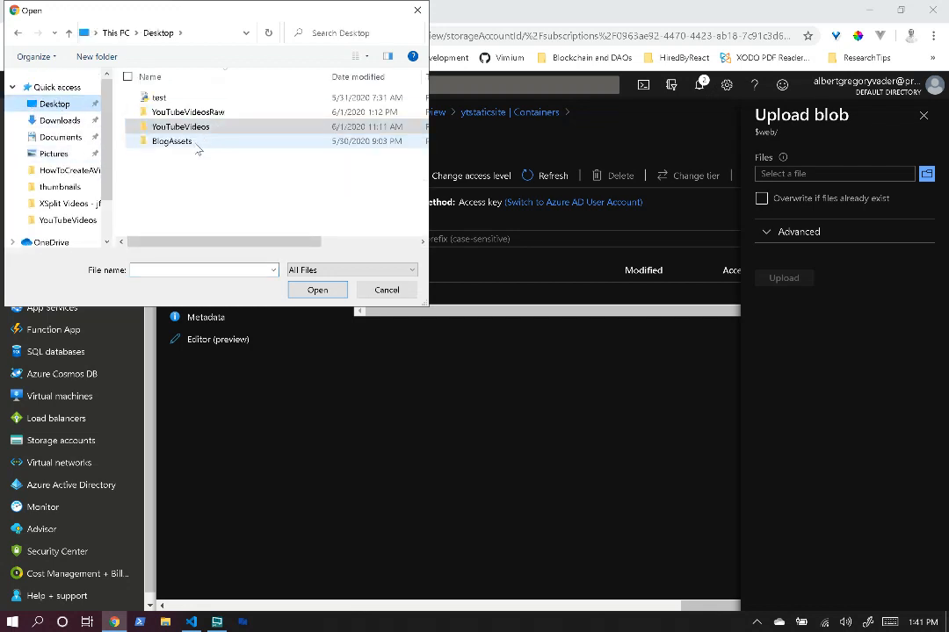
double_click(179, 126)
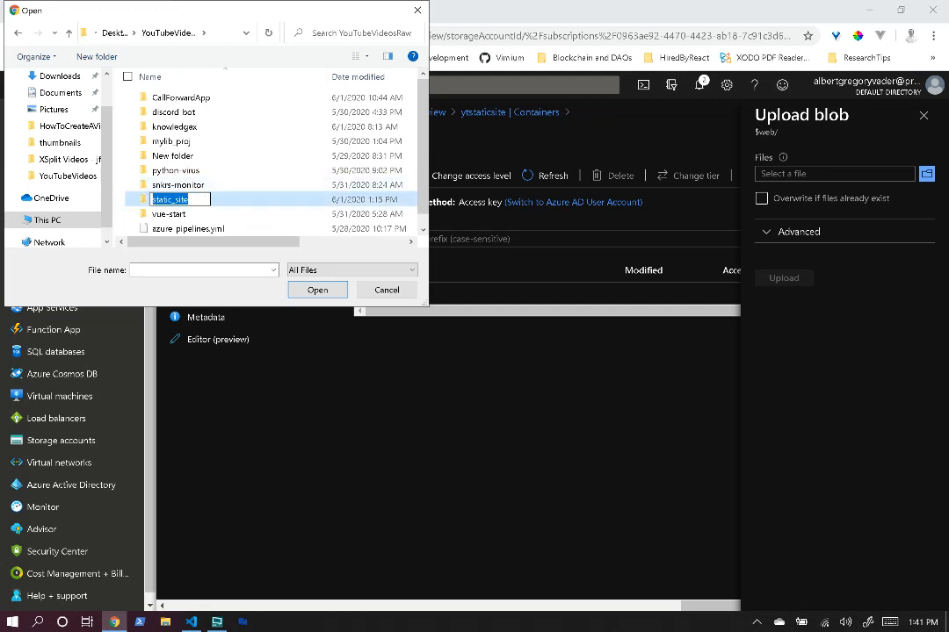
double_click(172, 201)
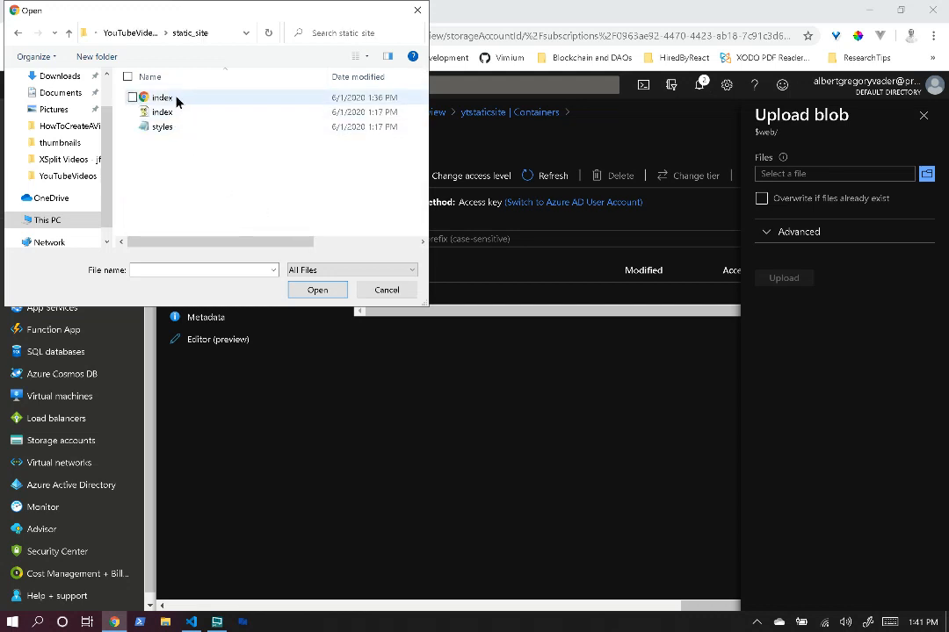
- Select index.html and upload it into the $web container
left_click(162, 98)
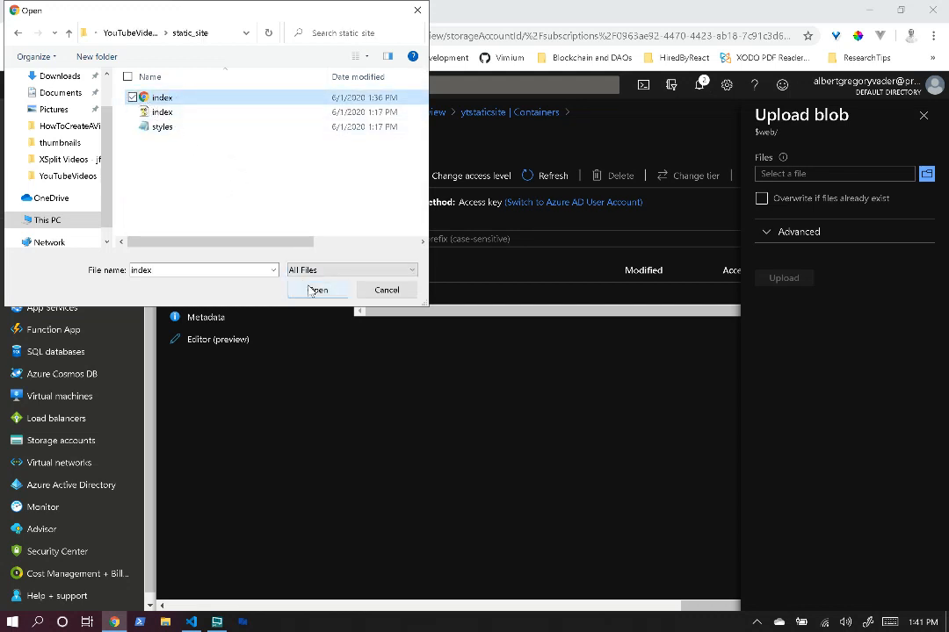
left_click(318, 289)
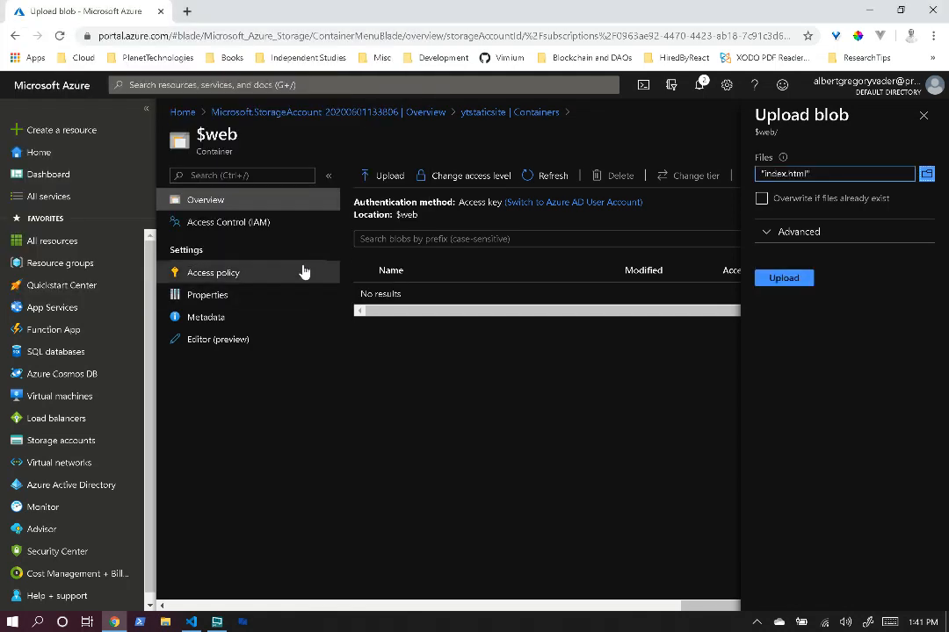
left_click(783, 278)
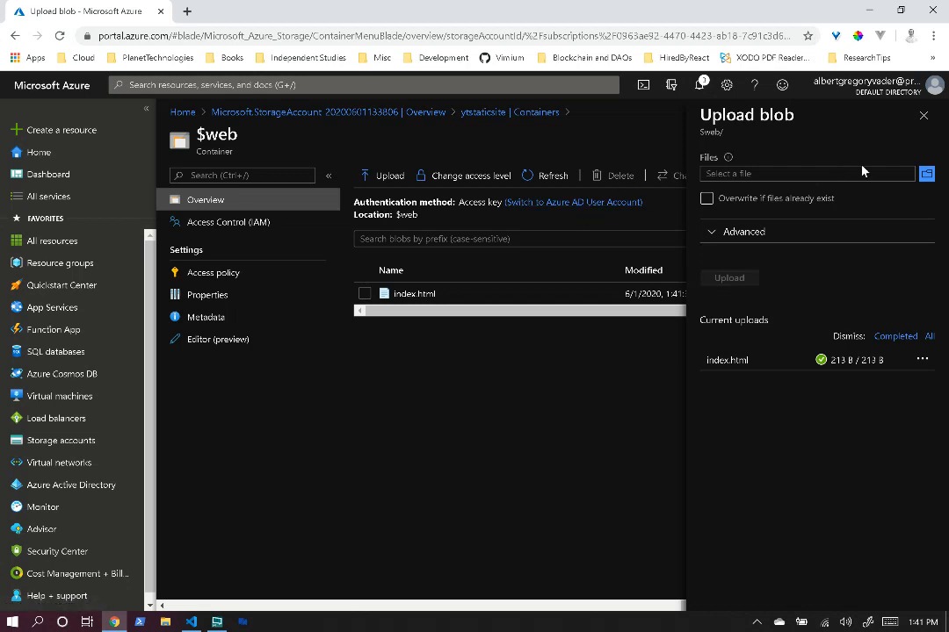
- Return to ytstaticsite's Static website settings and copy the primary endpoint address
left_click(924, 116)
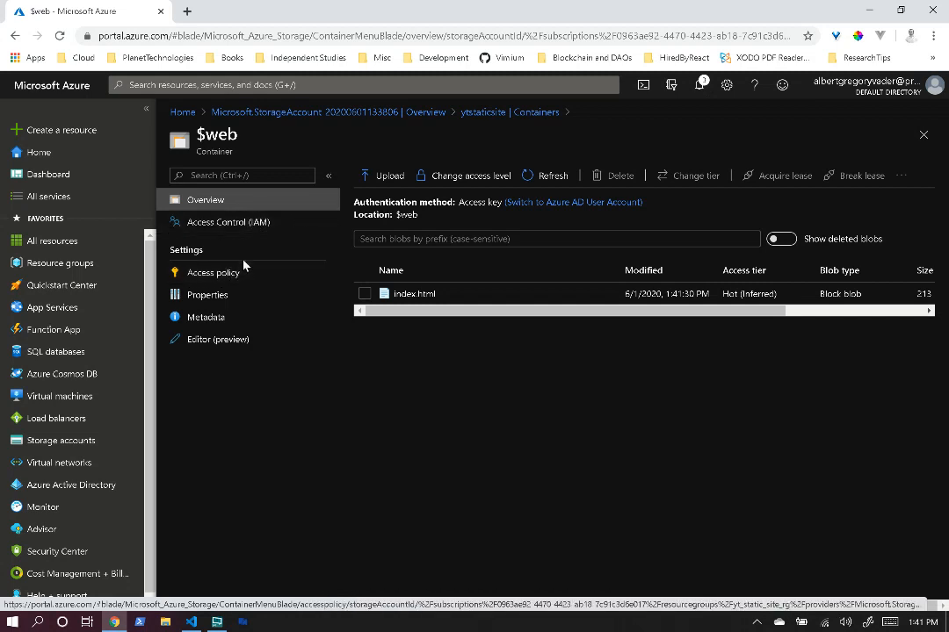
mouse_move(214, 272)
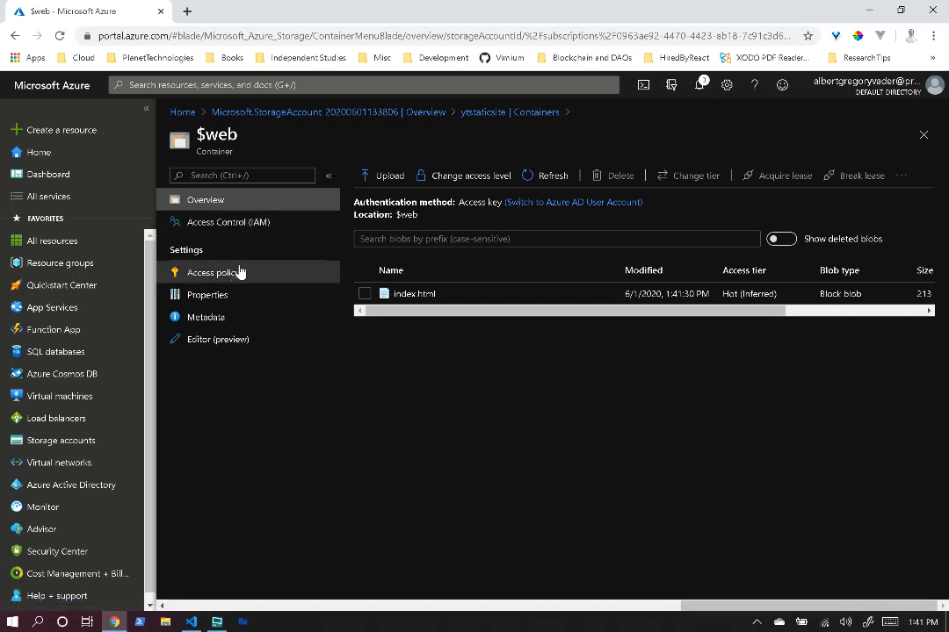
mouse_move(406, 116)
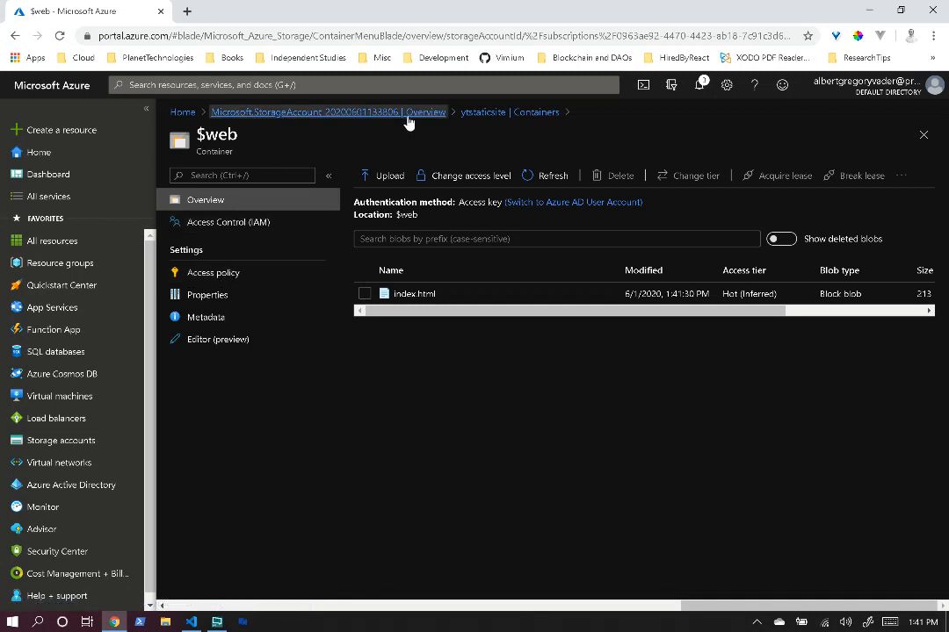
left_click(329, 112)
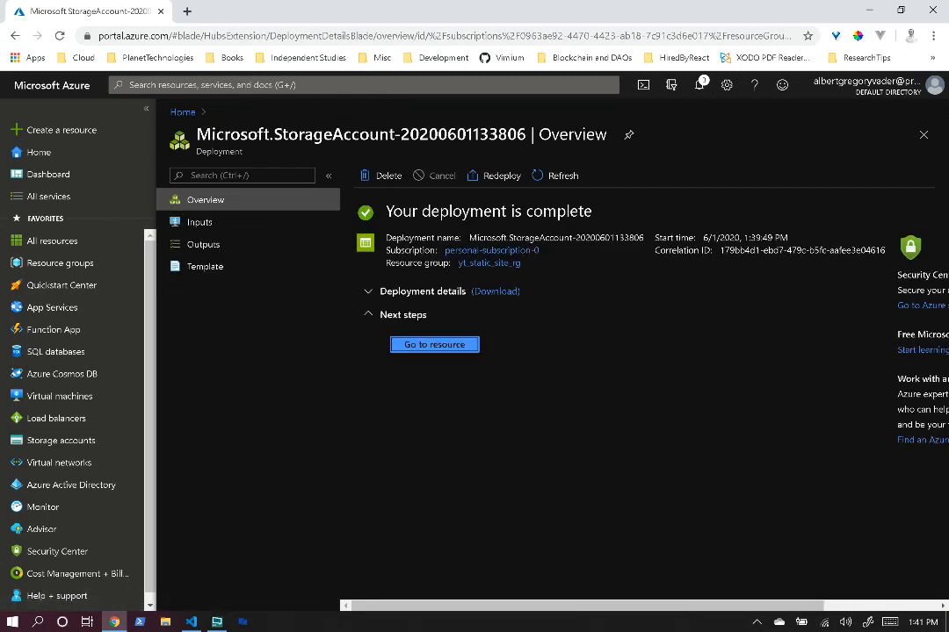
left_click(434, 343)
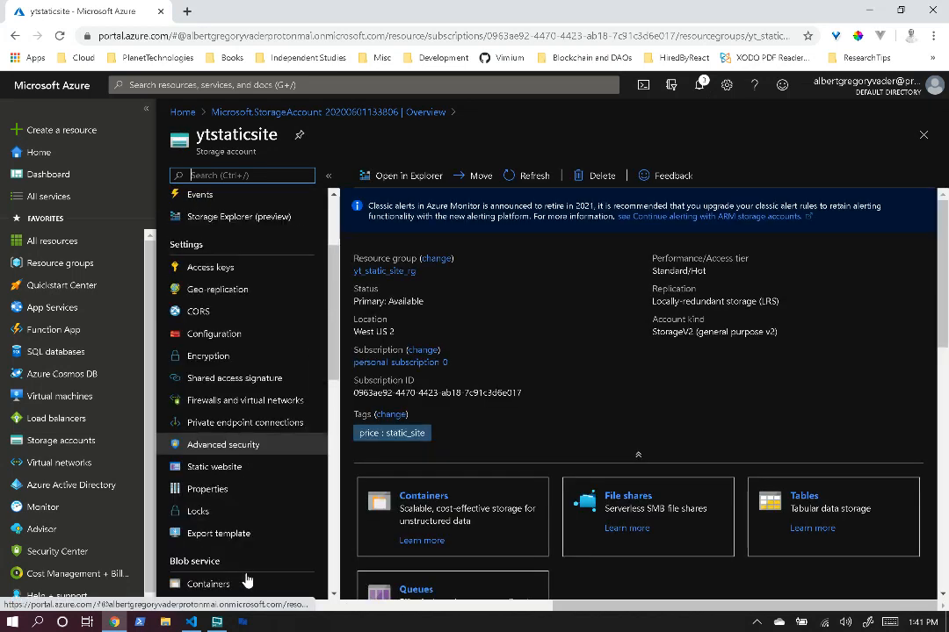
left_click(214, 467)
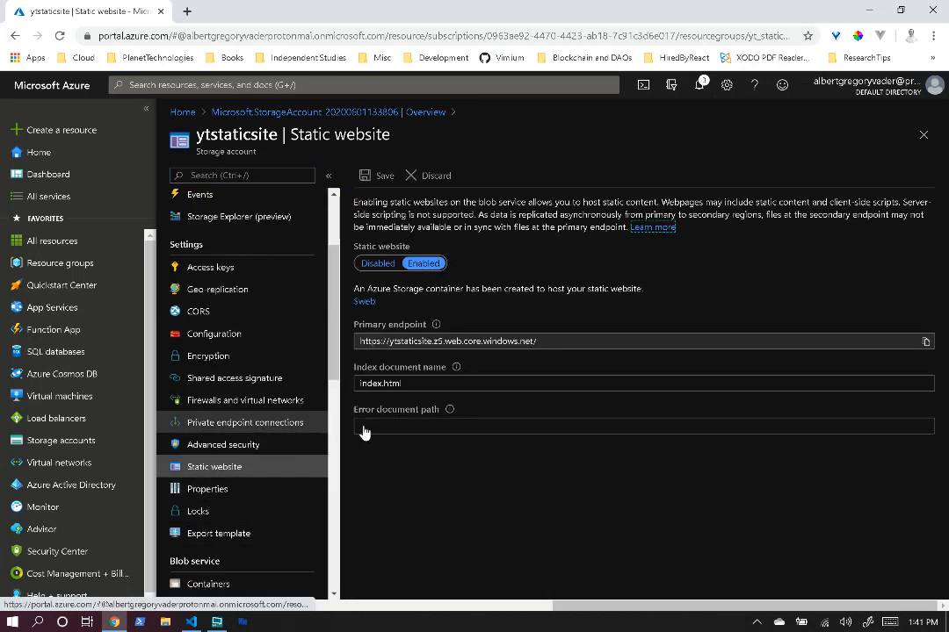
mouse_move(924, 340)
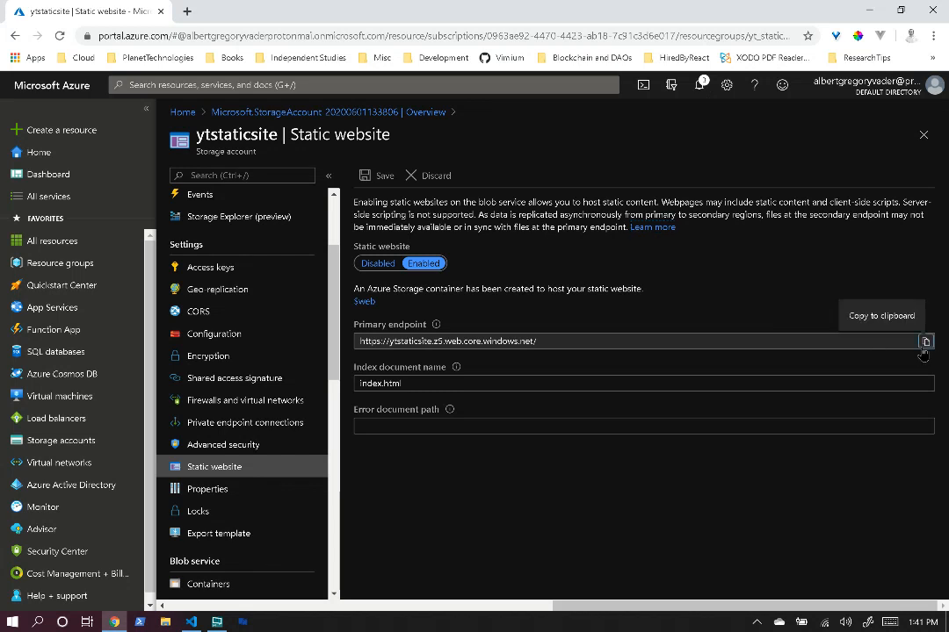
mouse_move(925, 341)
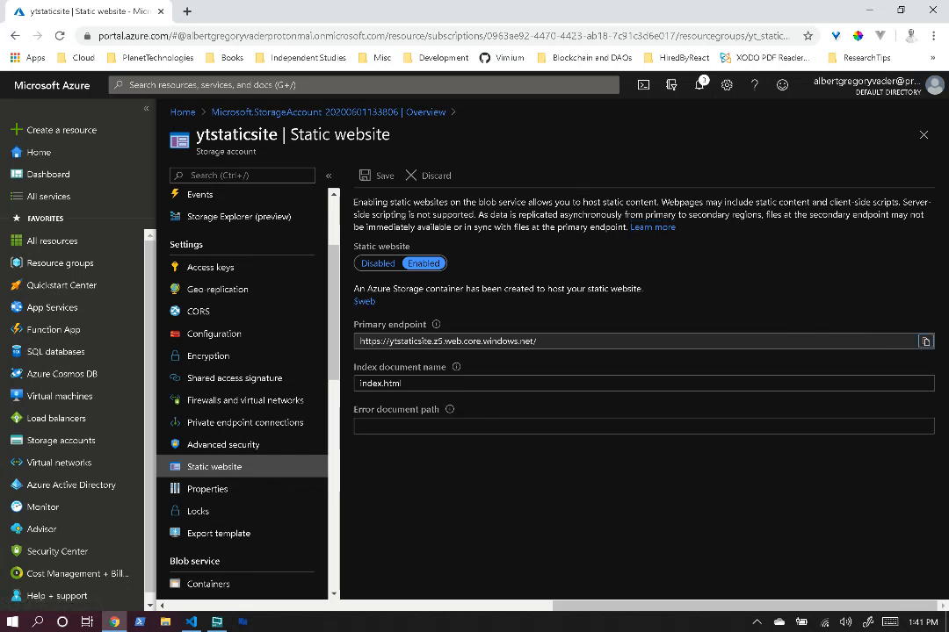
left_click(924, 341)
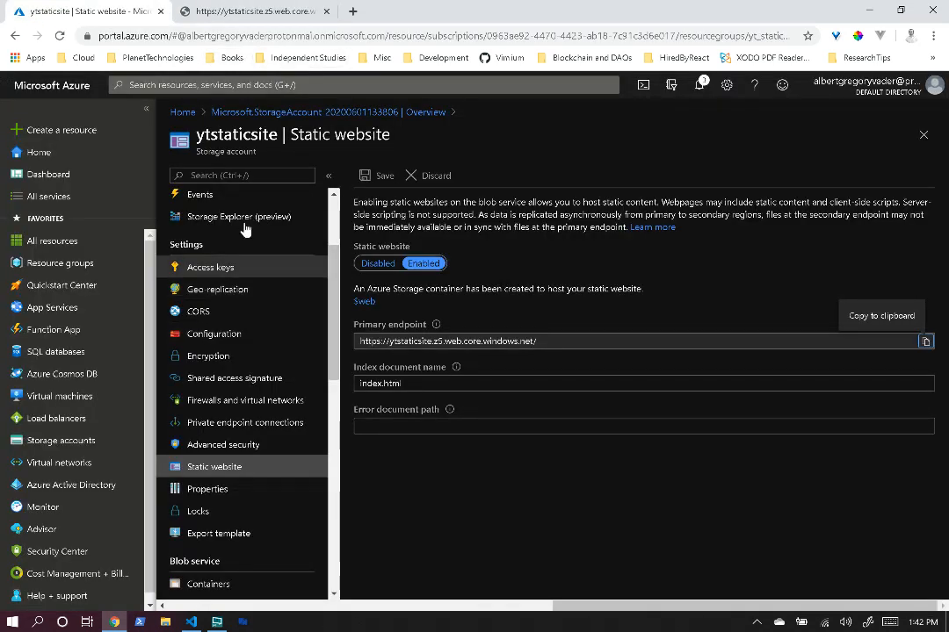
- In the $web container, browse to styles.css and upload it
left_click(206, 200)
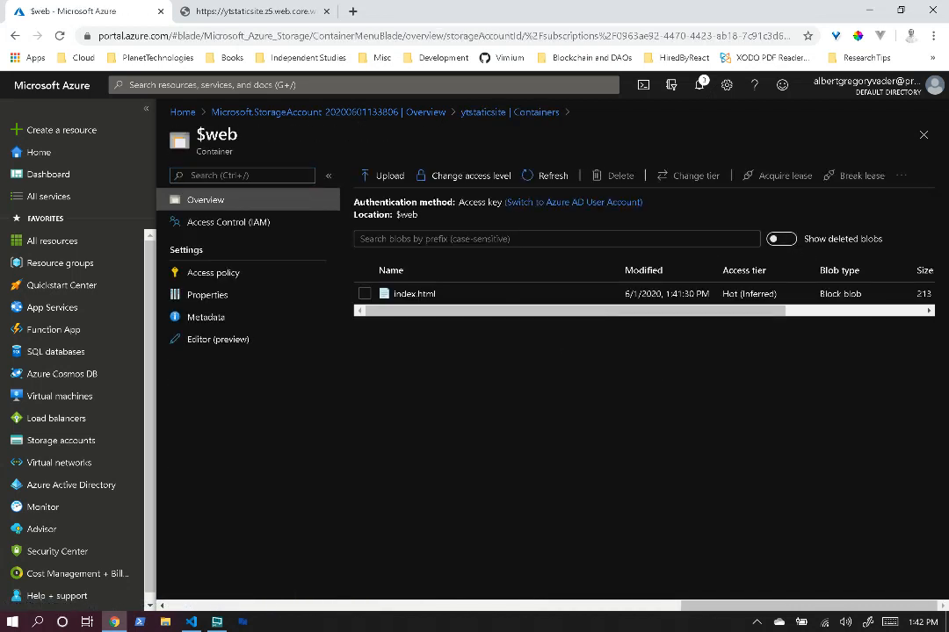
left_click(390, 176)
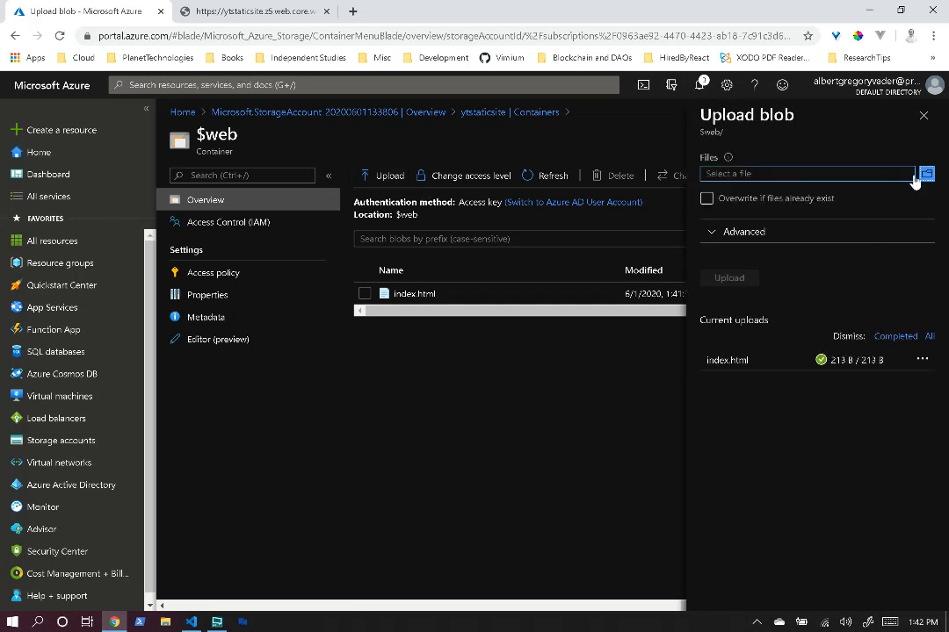
left_click(926, 174)
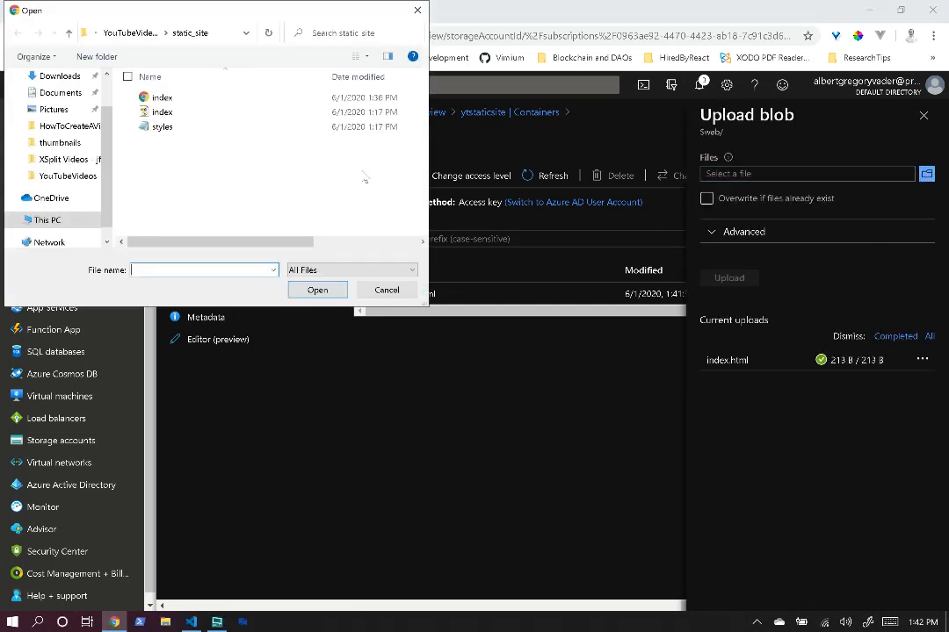
left_click(162, 127)
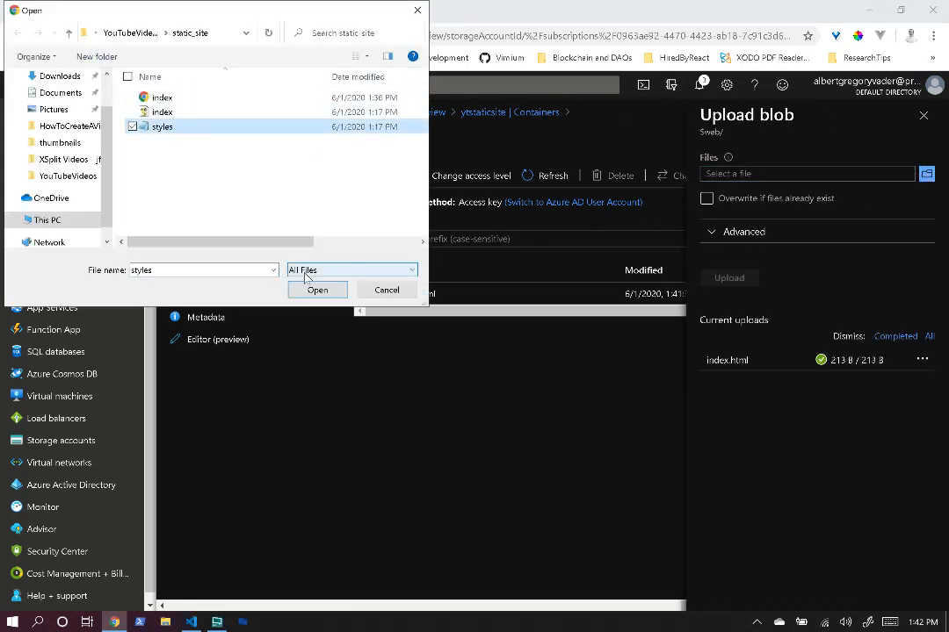
left_click(317, 290)
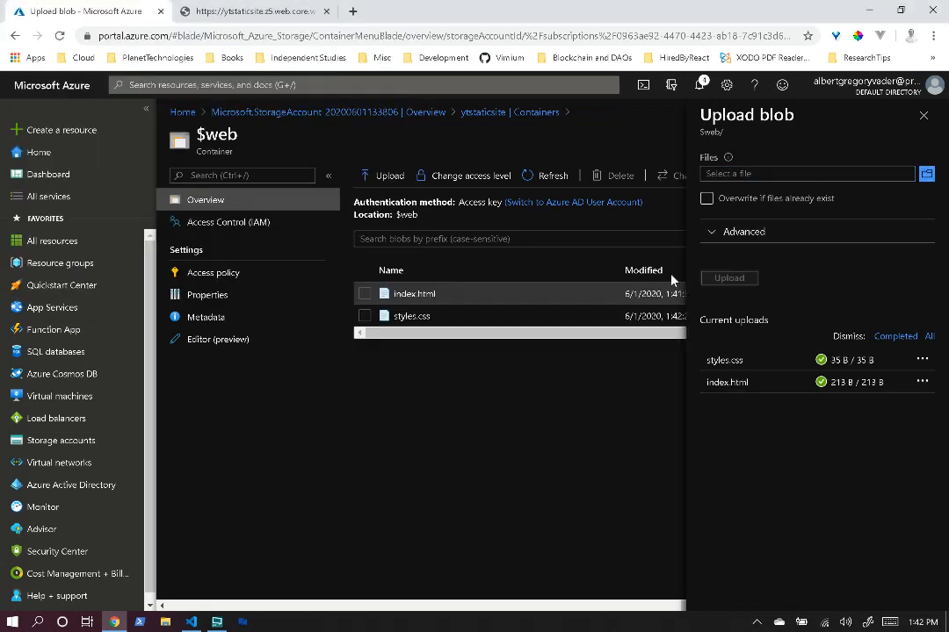
- Upload index.js as well, then close the Upload blob pane
left_click(926, 174)
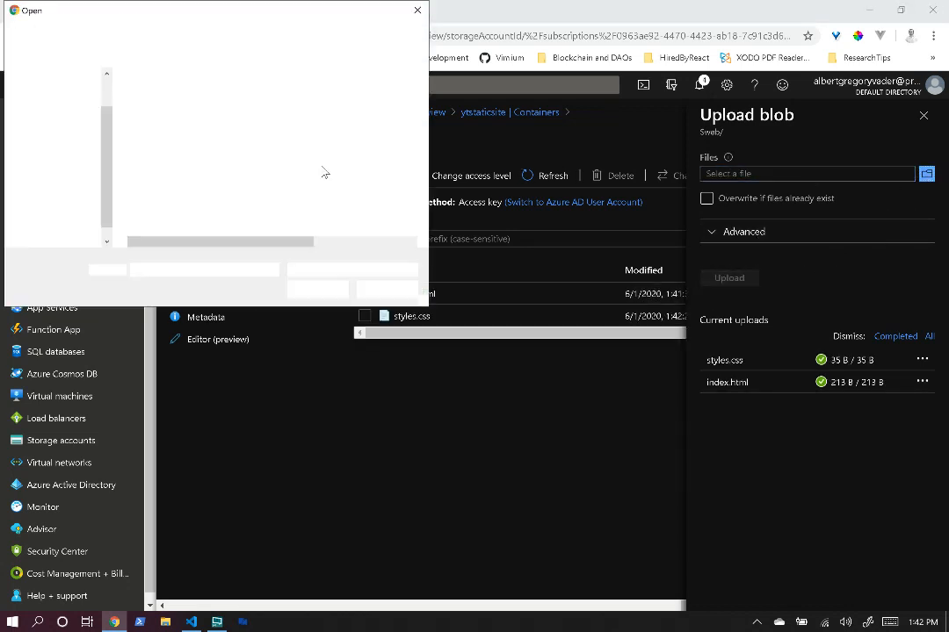
left_click(161, 113)
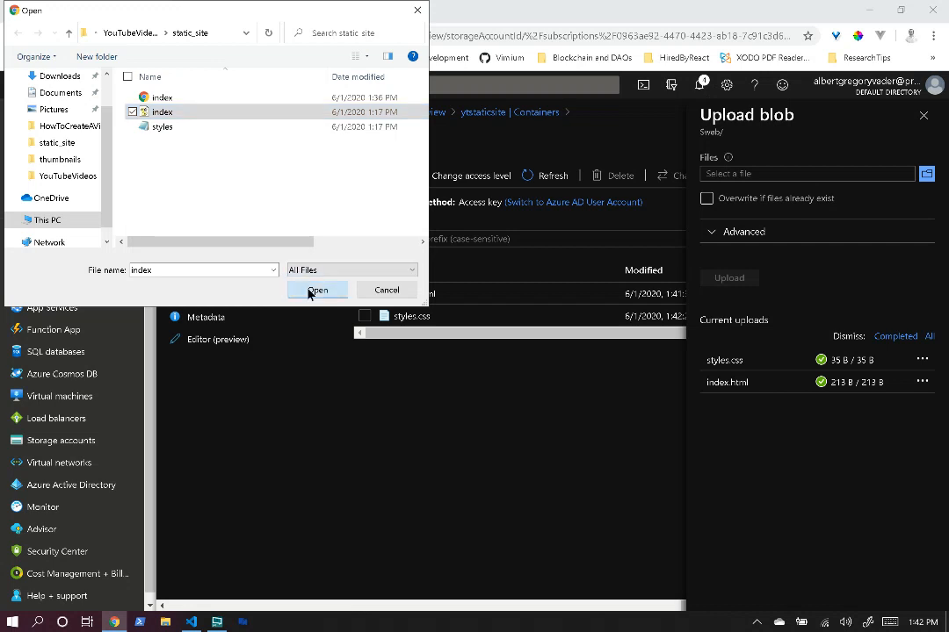
left_click(316, 290)
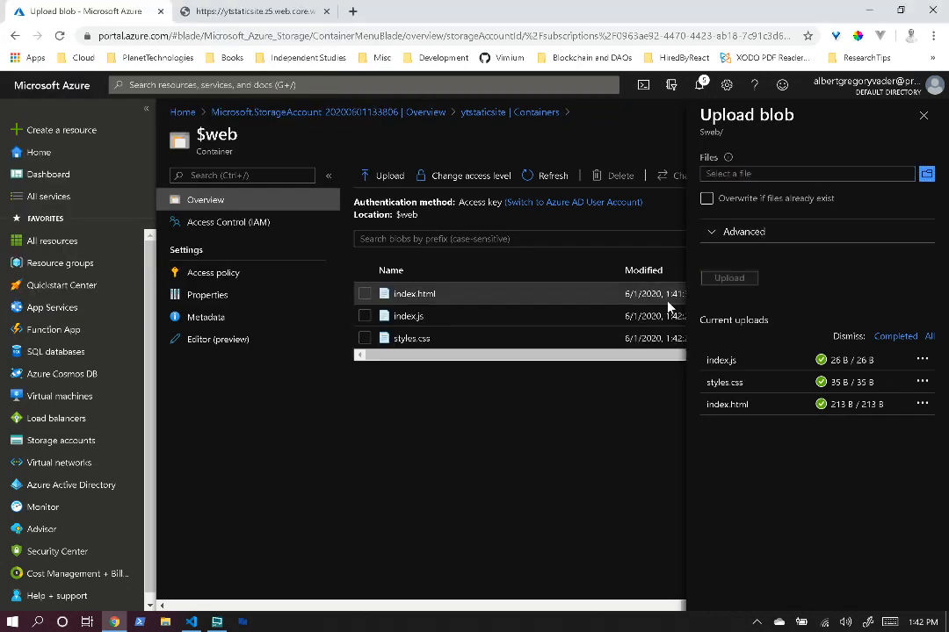
left_click(924, 116)
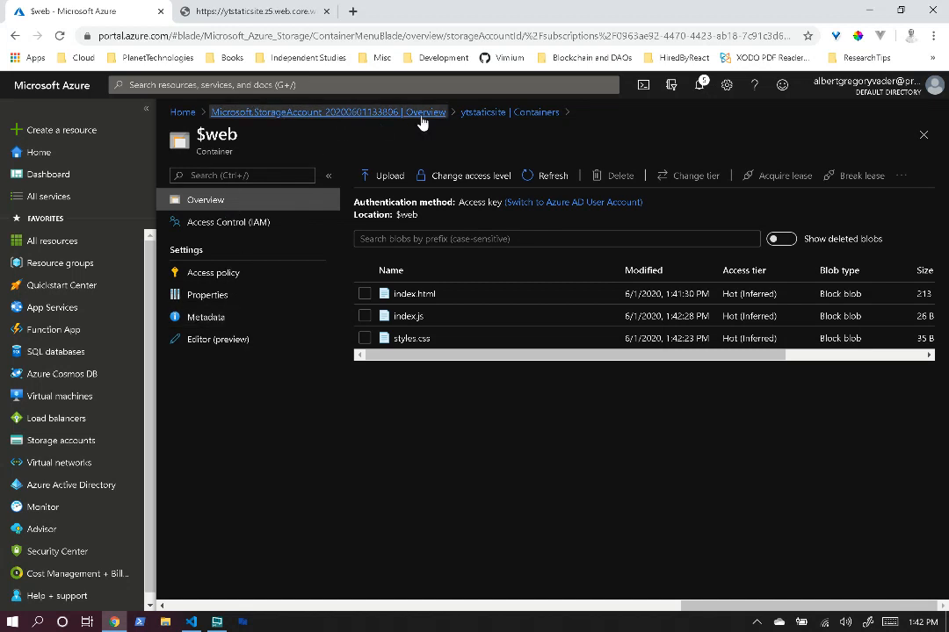
- Return to the storage account and reopen its Static website settings
left_click(327, 113)
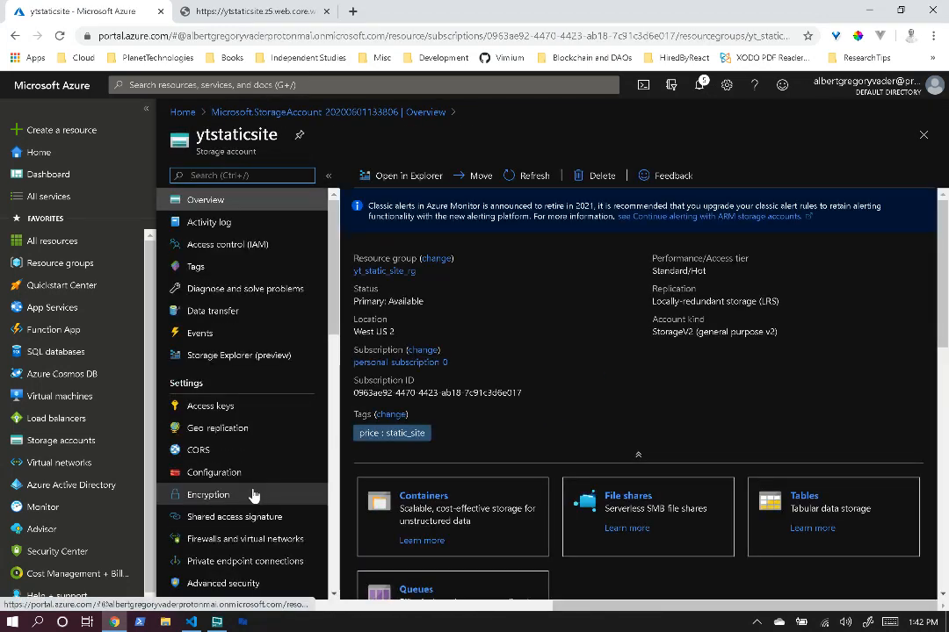
left_click(214, 397)
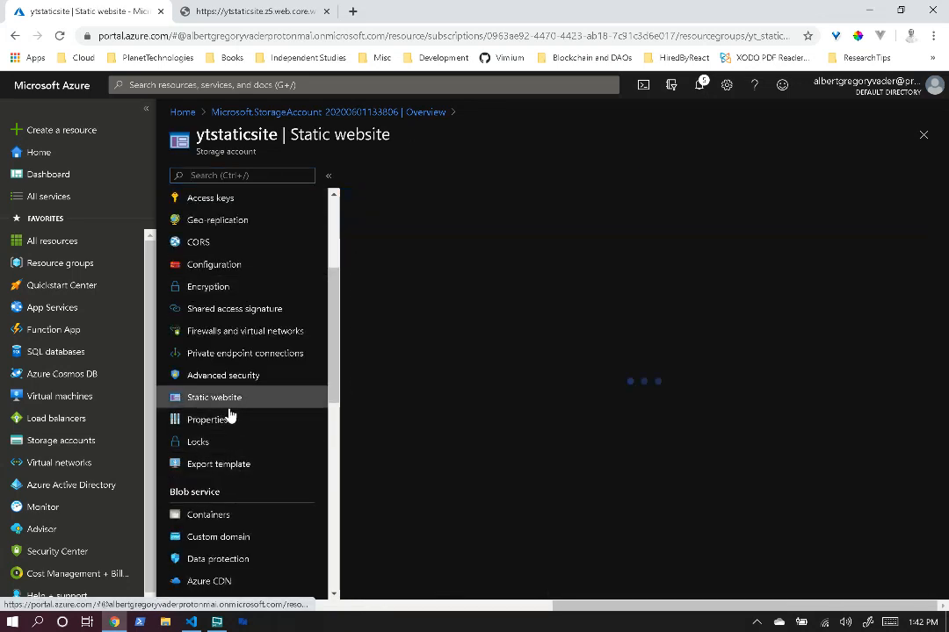
left_click(215, 397)
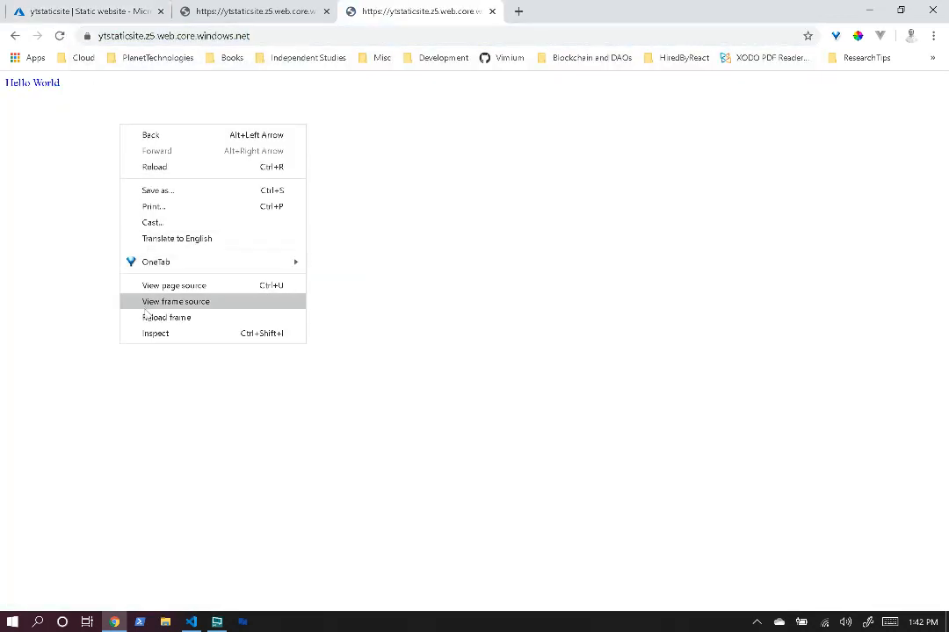
- Inspect the live site in Chrome's developer console to see the Hello World log
left_click(155, 334)
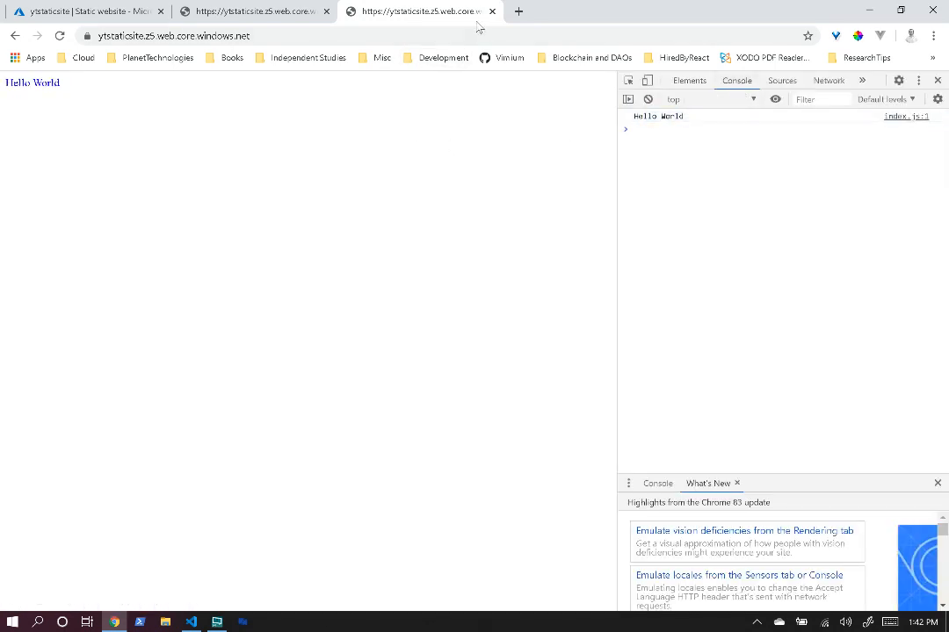
mouse_move(84, 11)
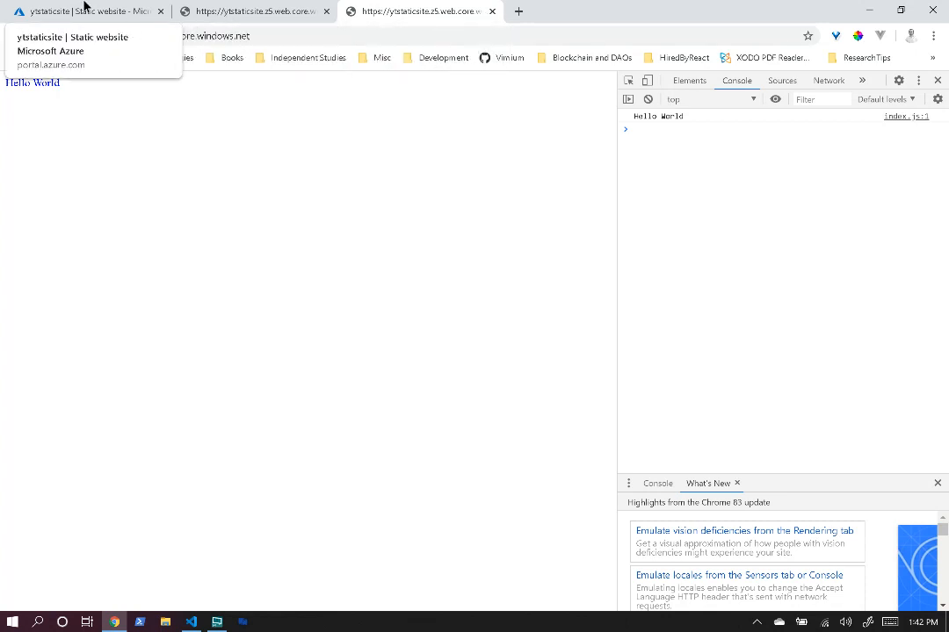